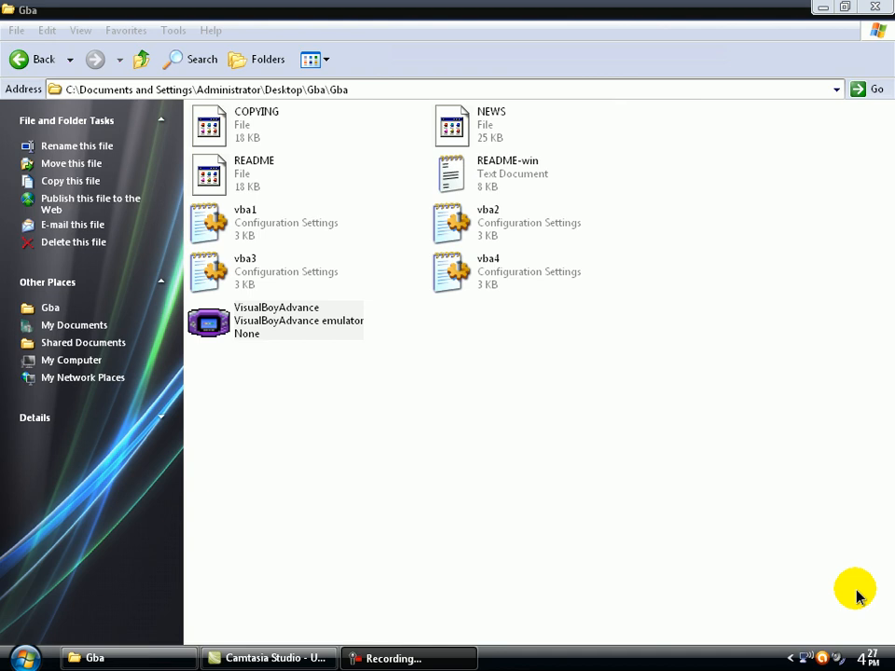
mouse_move(292, 378)
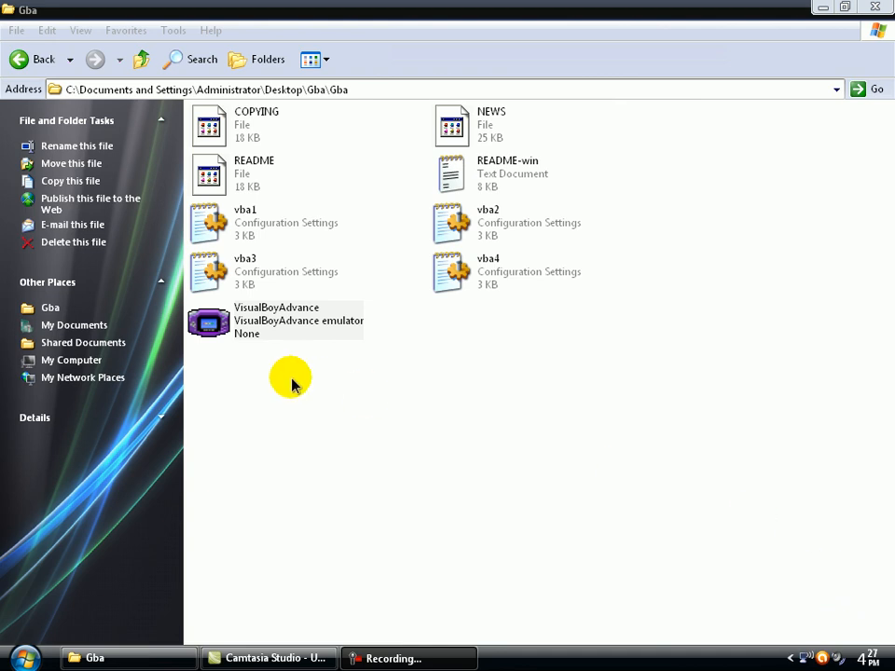
mouse_move(327, 429)
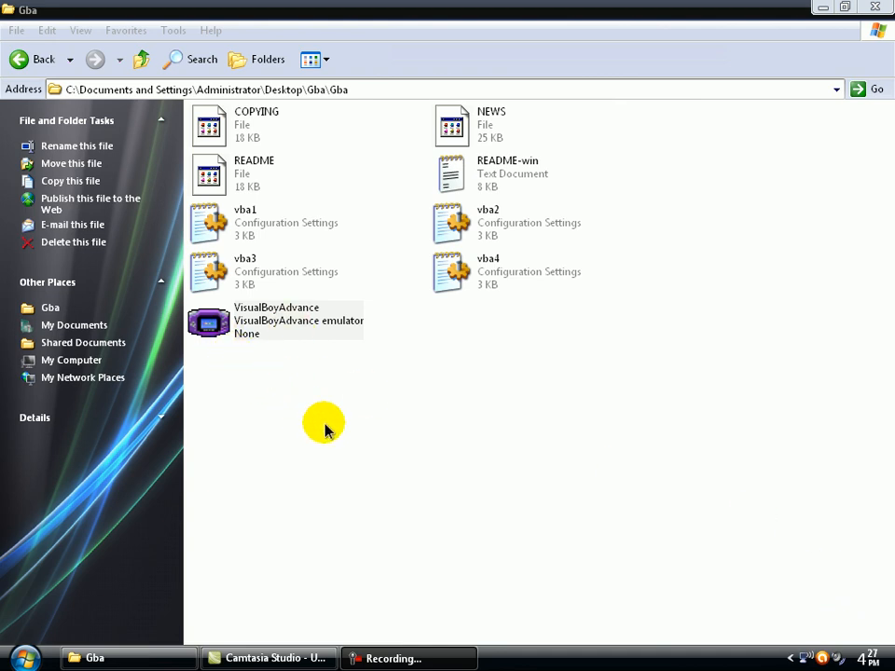
mouse_move(203, 412)
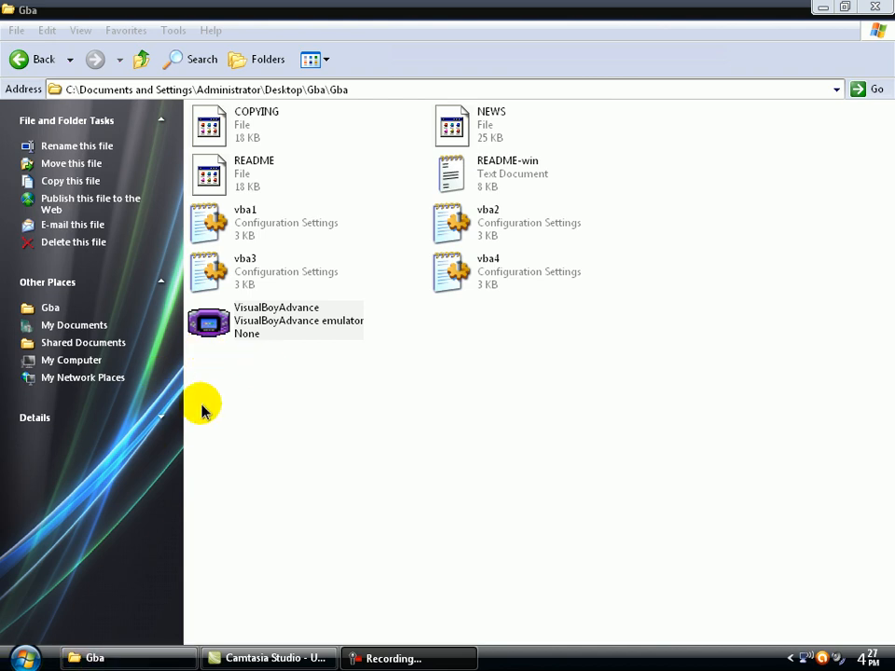
Launch two VisualBoyAdvance instances from the emulator file in the Gba folder
click(298, 429)
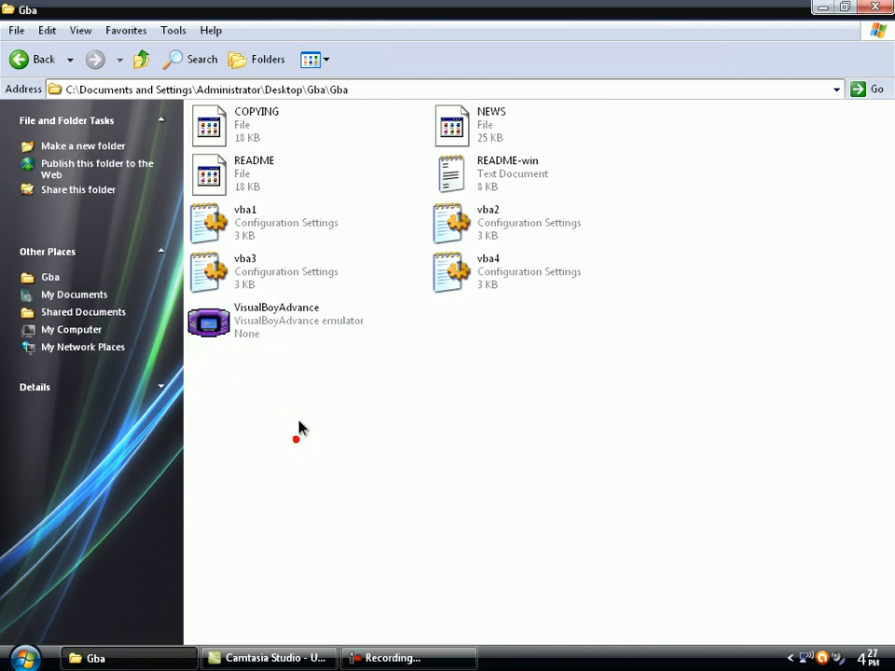
click(276, 320)
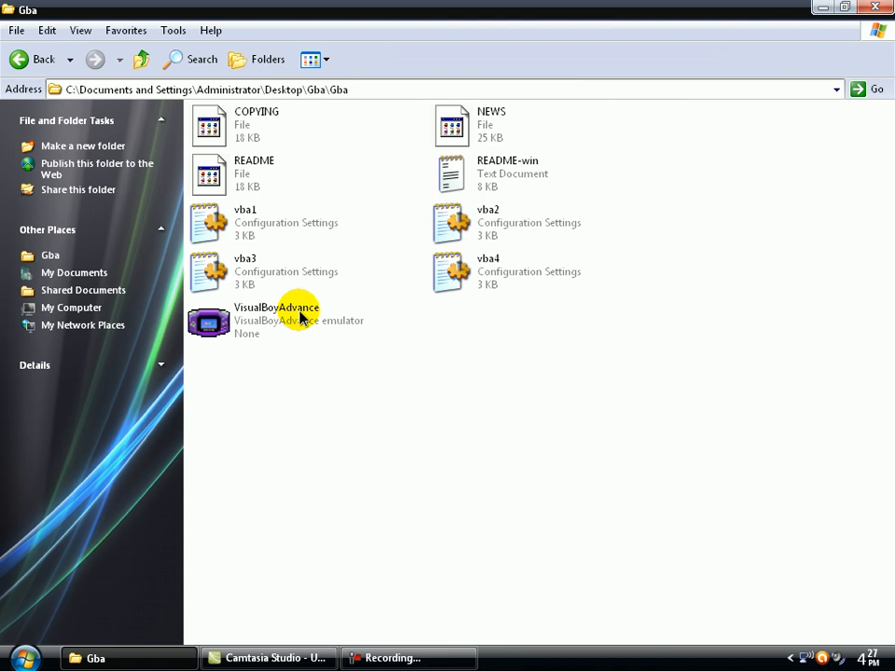
mouse_move(560, 404)
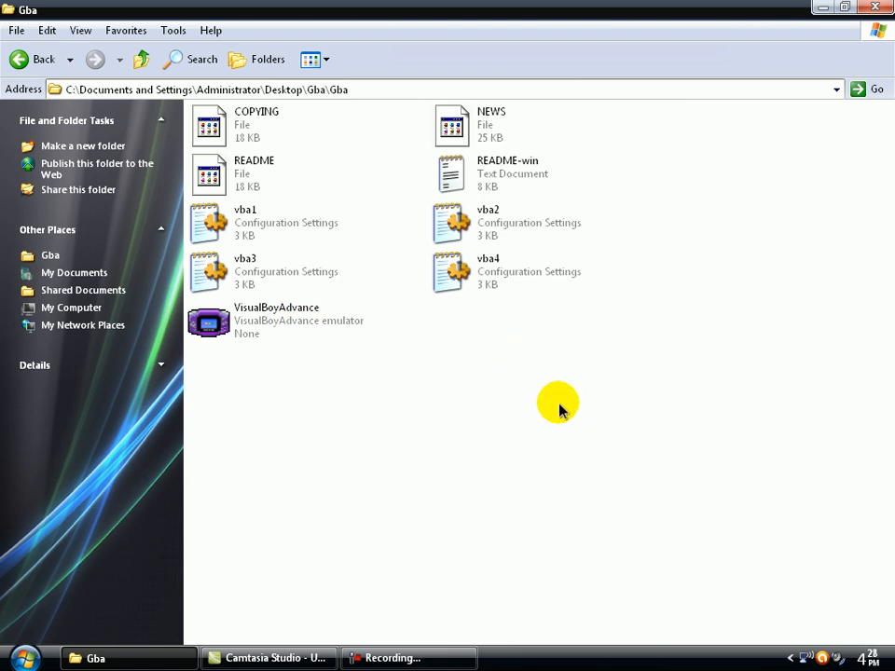
mouse_move(492, 519)
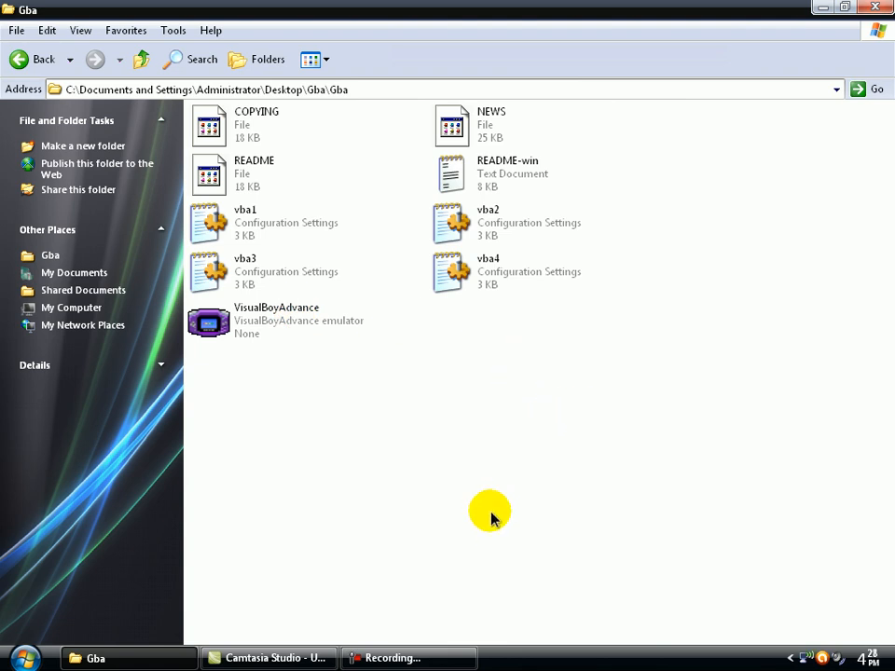
mouse_move(364, 298)
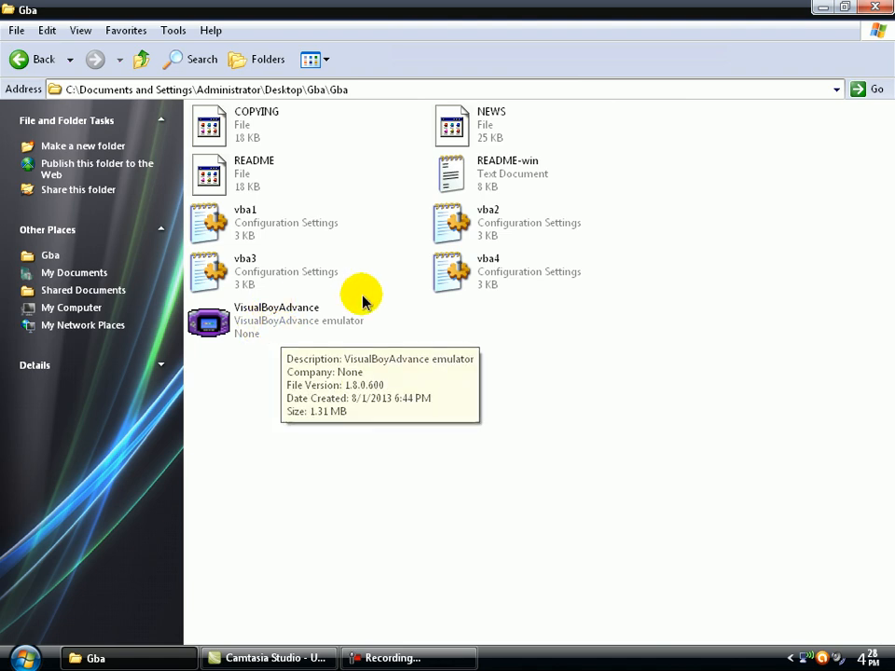
mouse_move(324, 361)
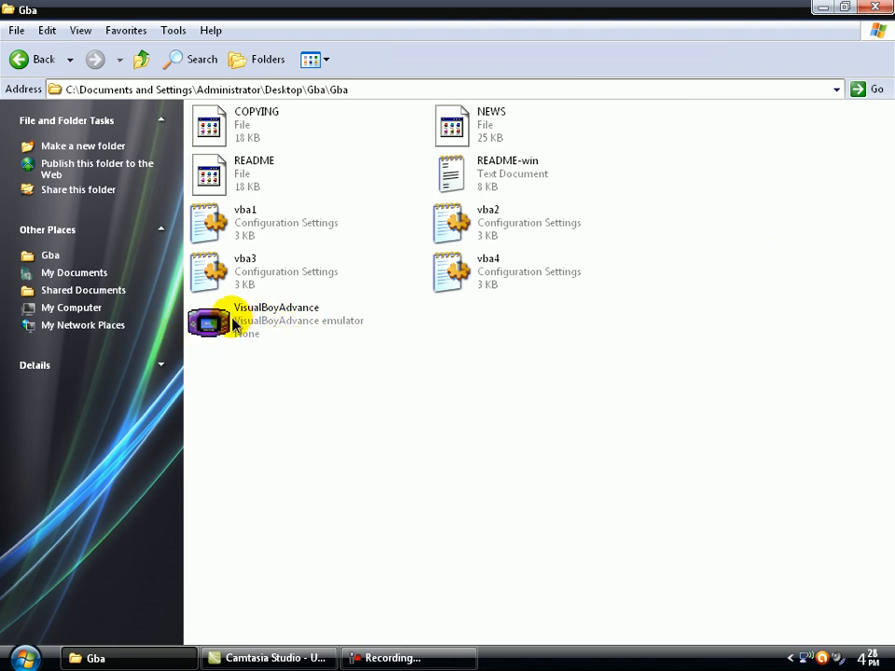
mouse_move(329, 320)
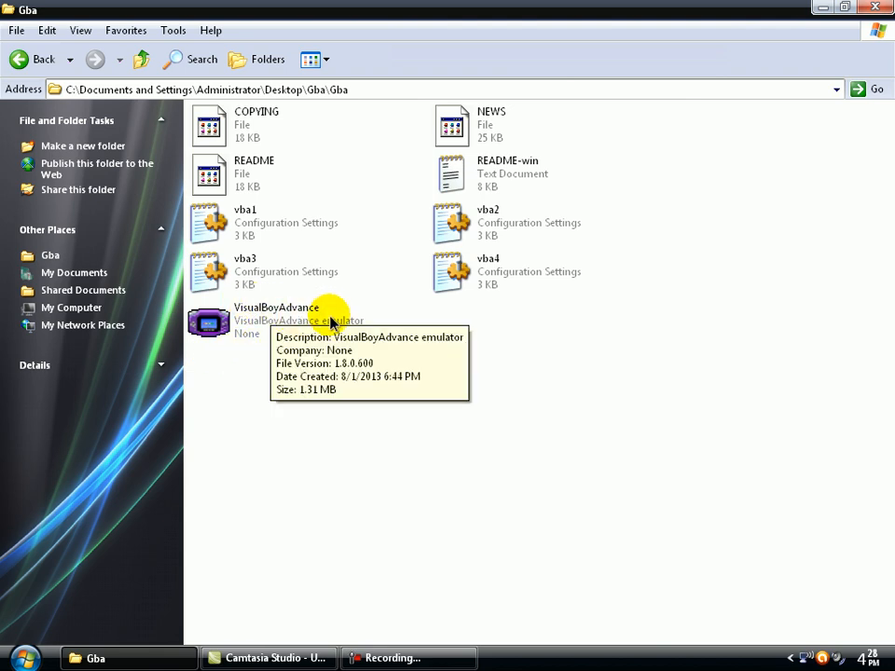
mouse_move(256, 334)
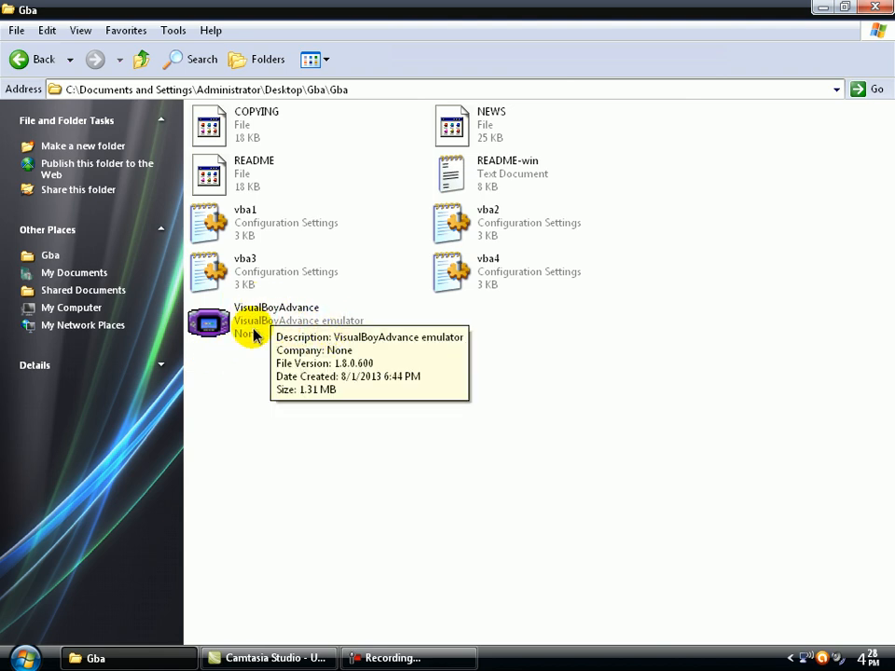
mouse_move(196, 299)
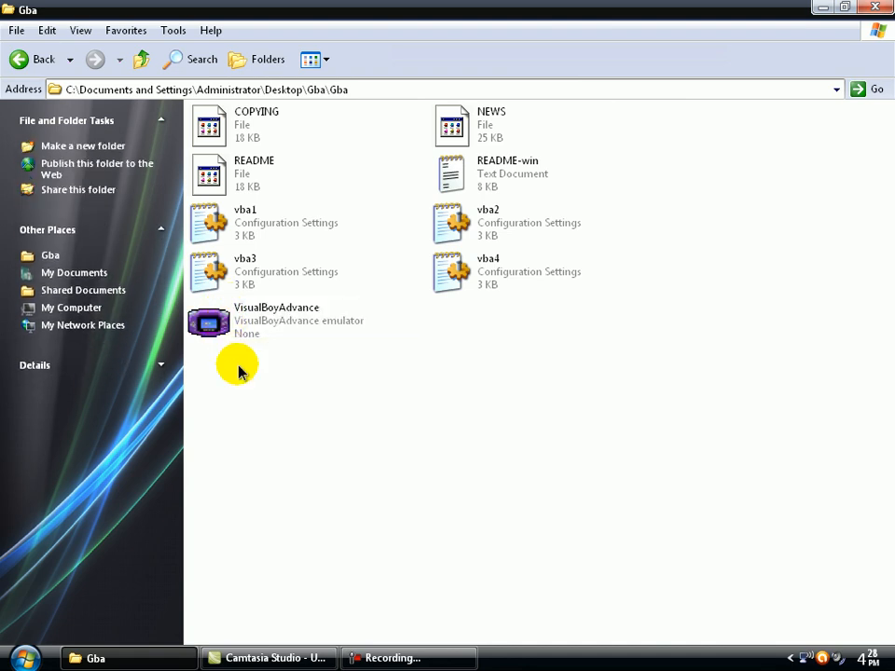
click(210, 322)
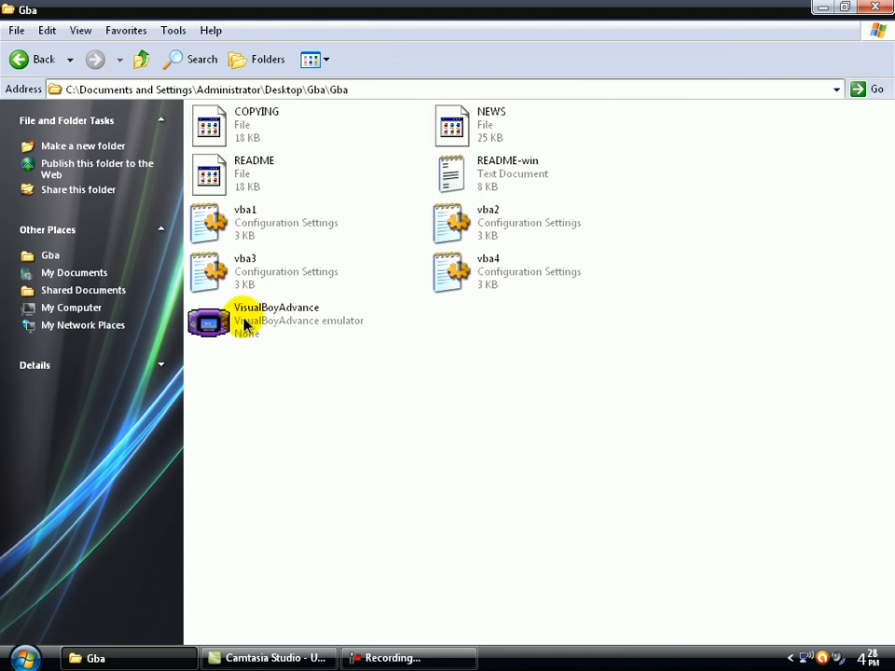
mouse_move(250, 329)
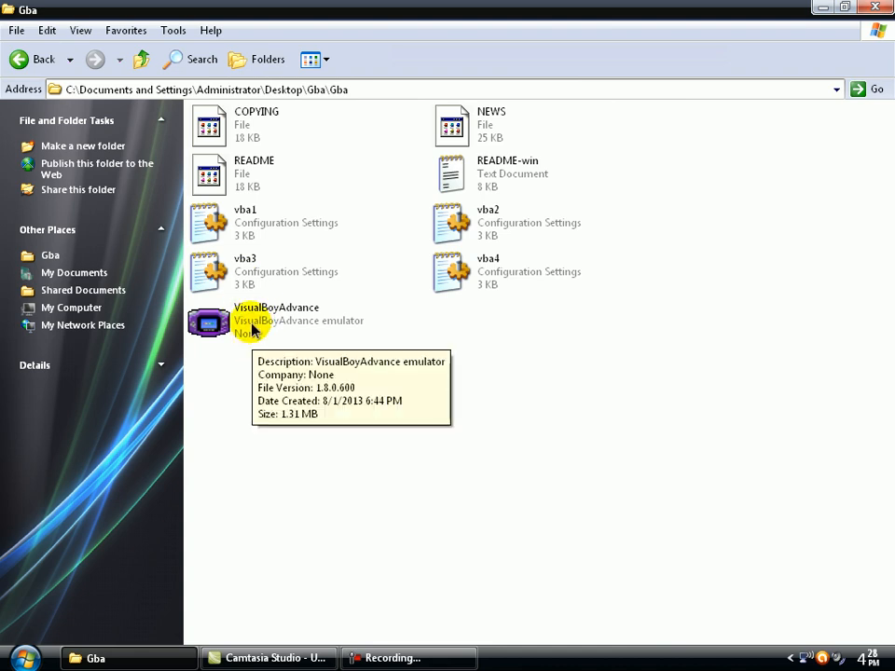
mouse_move(731, 393)
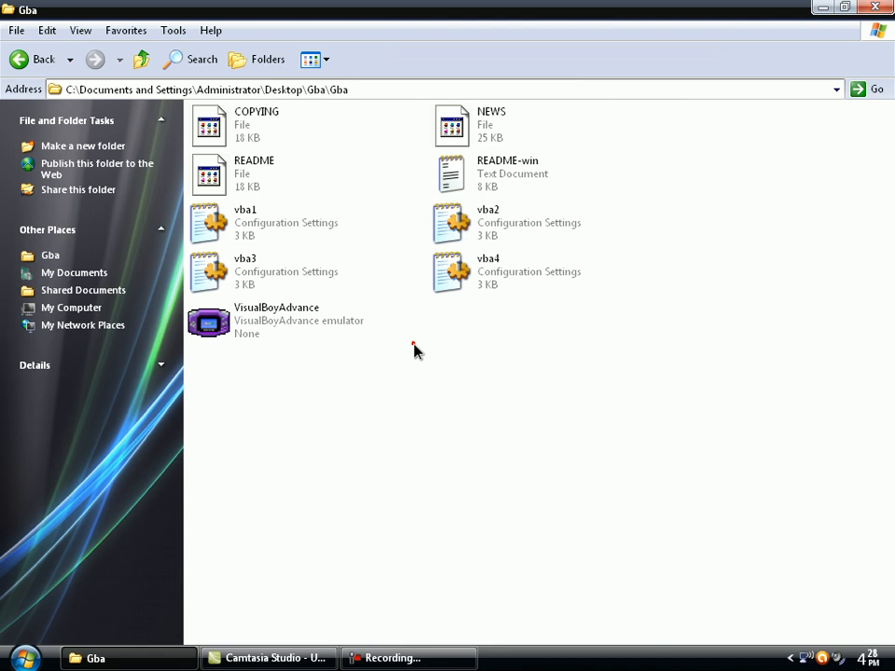
mouse_move(474, 330)
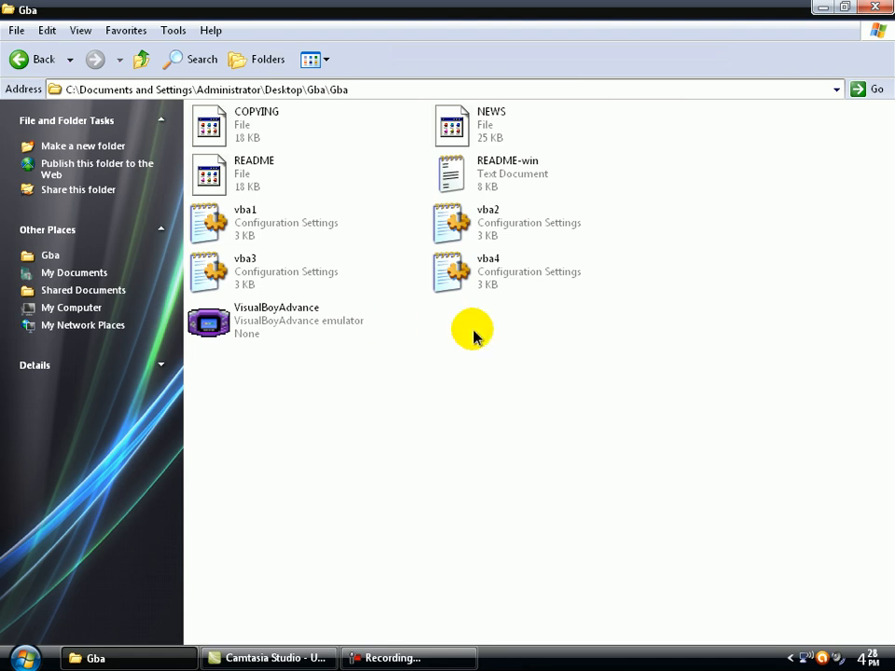
mouse_move(422, 364)
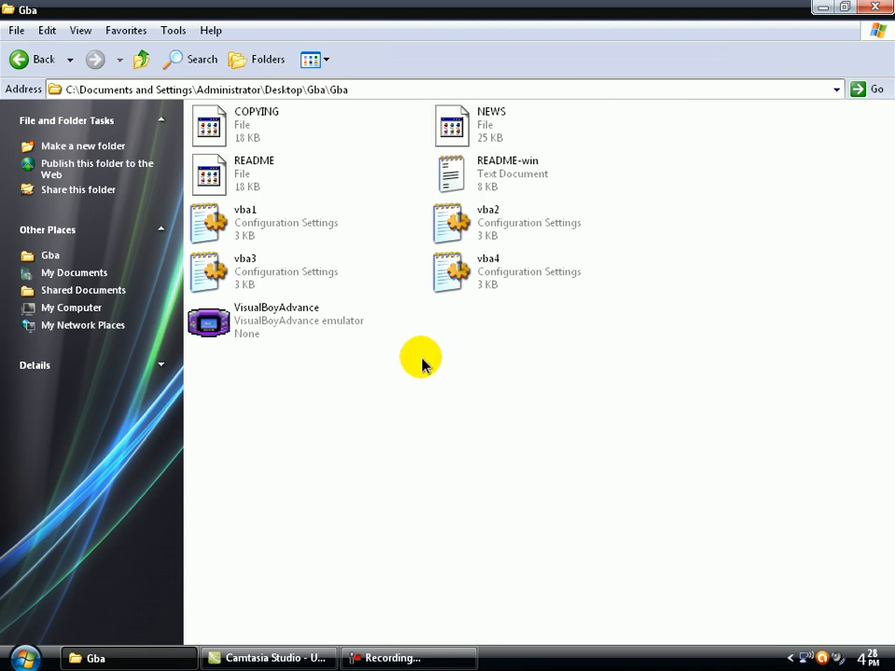
mouse_move(280, 322)
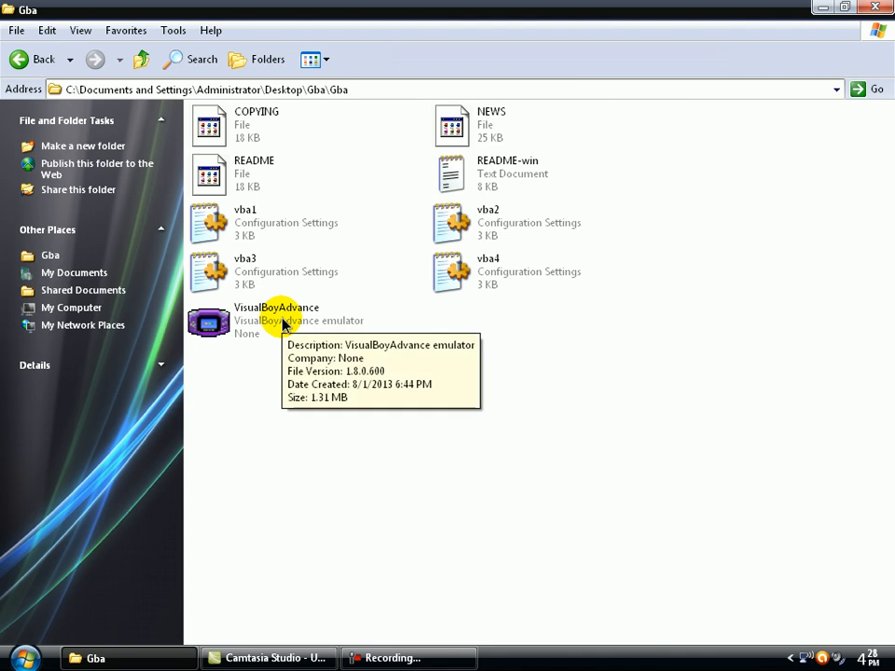
double_click(209, 322)
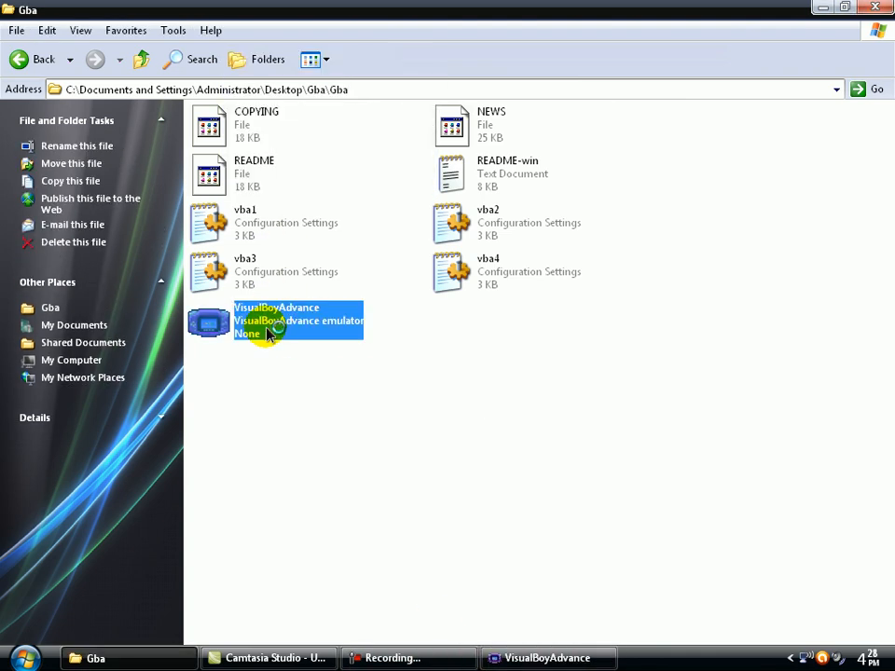
double_click(207, 321)
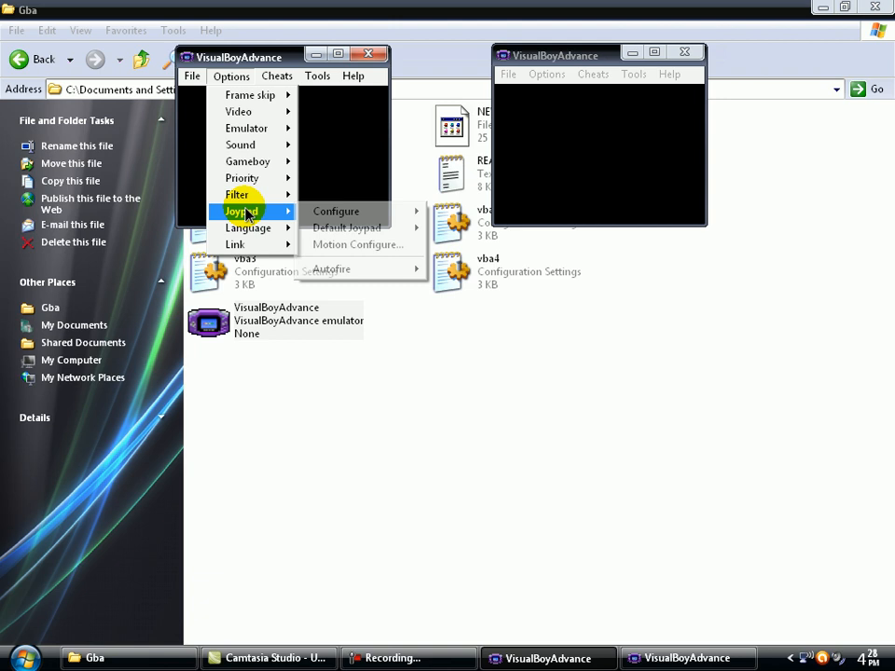
mouse_move(347, 227)
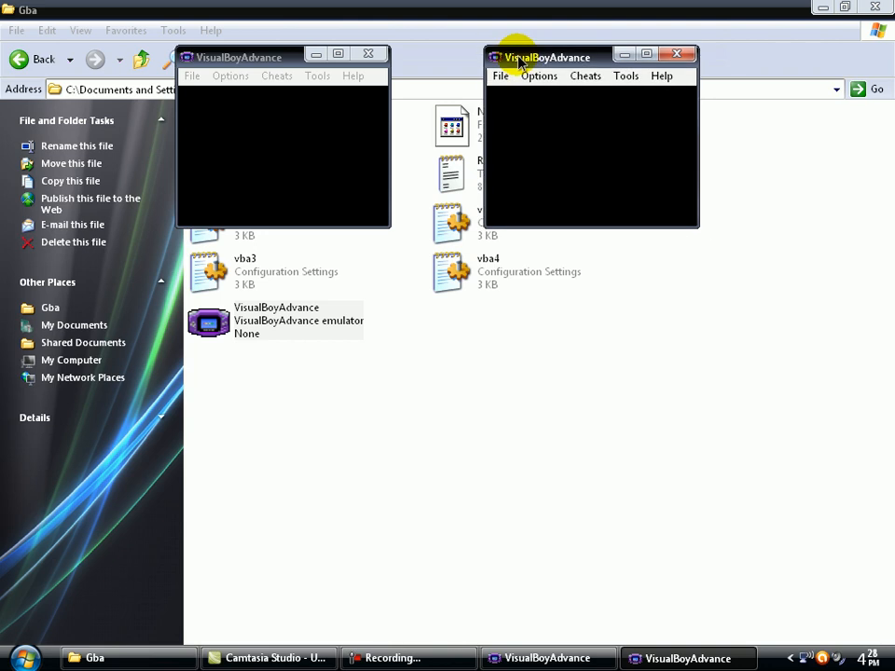
Turn off 'Pause when inactive window' in the first window's Emulator options
click(230, 76)
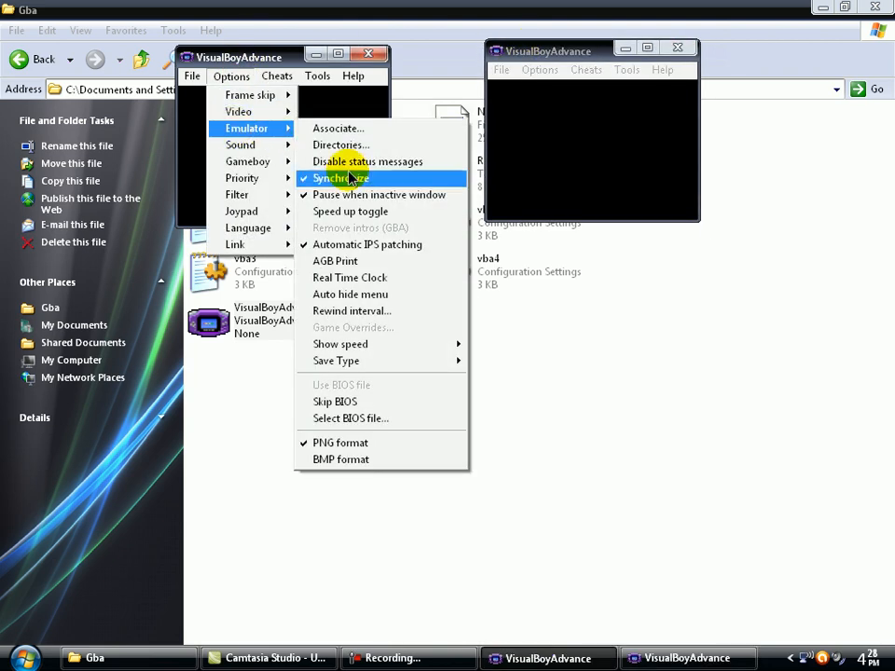
mouse_move(378, 194)
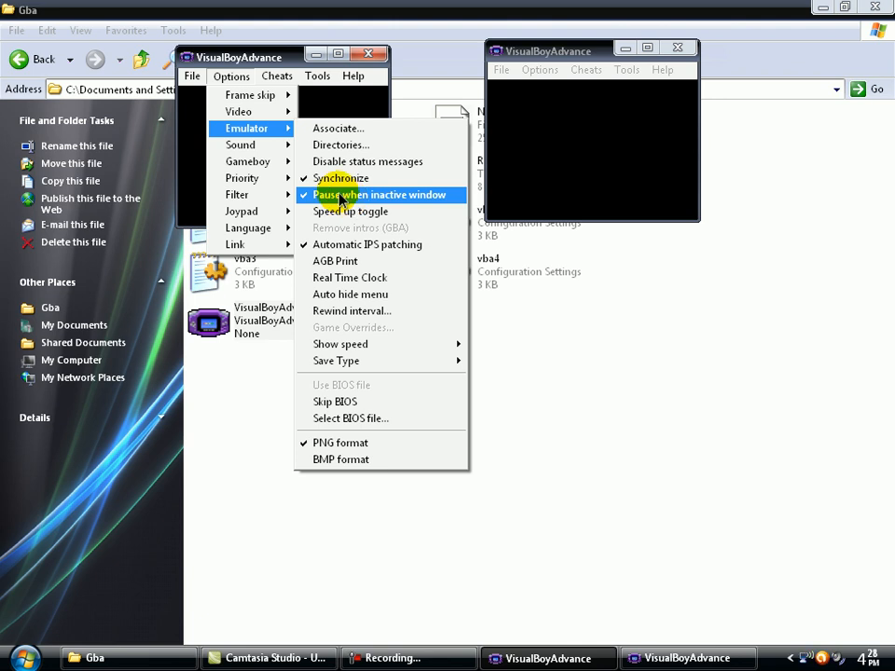
click(380, 194)
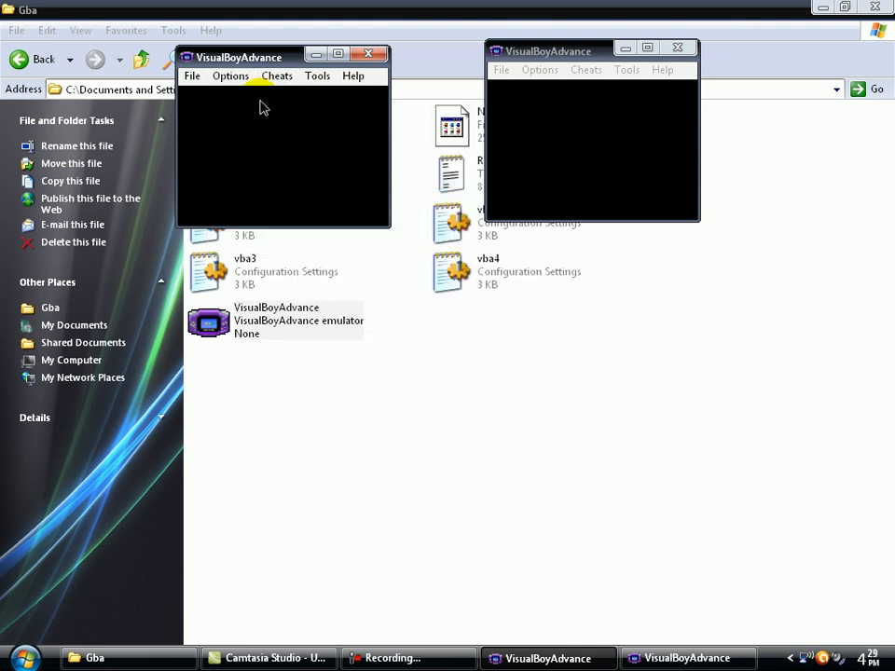
click(230, 75)
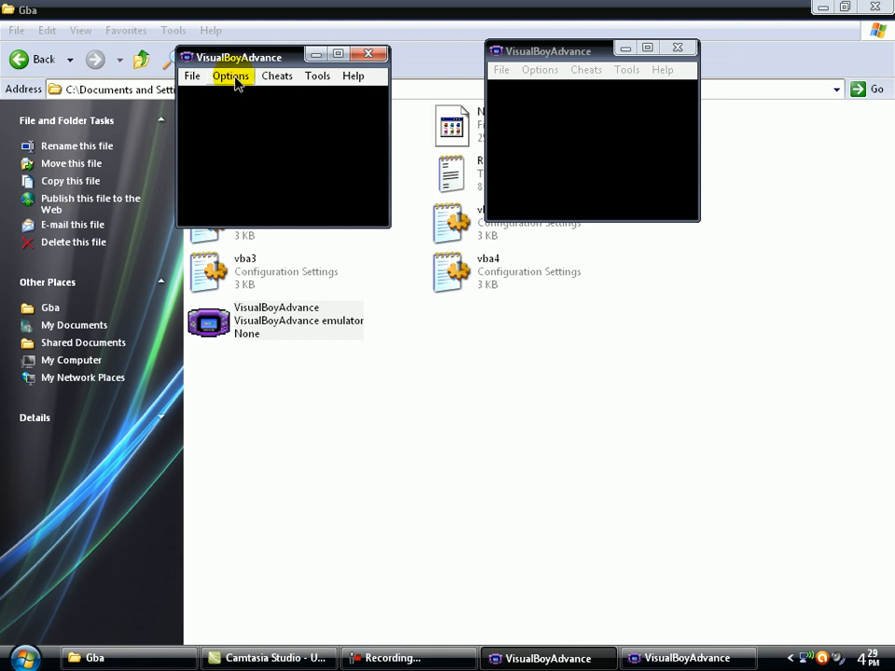
Set the first window's link type to Network and start hosting a server
click(231, 75)
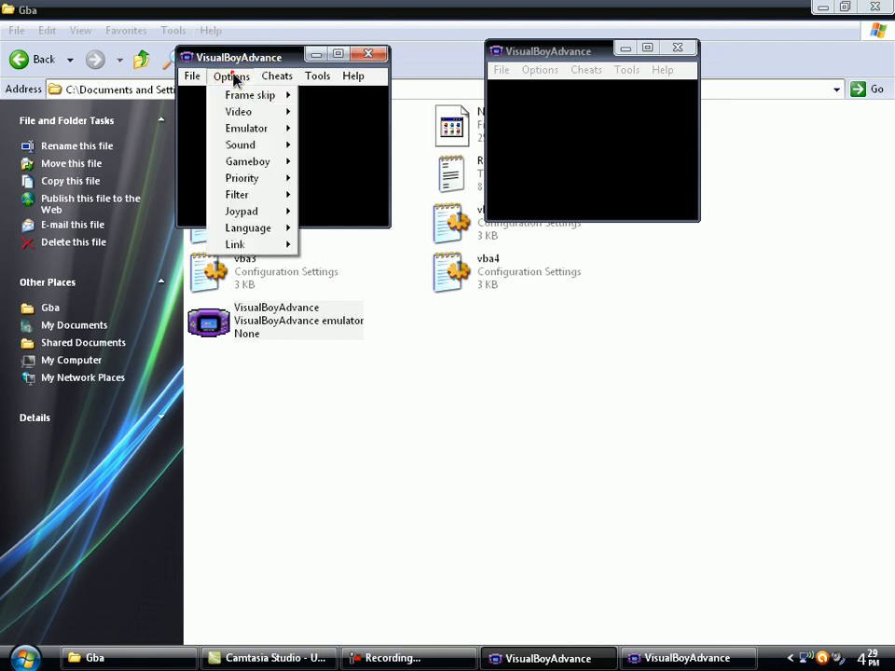
click(234, 244)
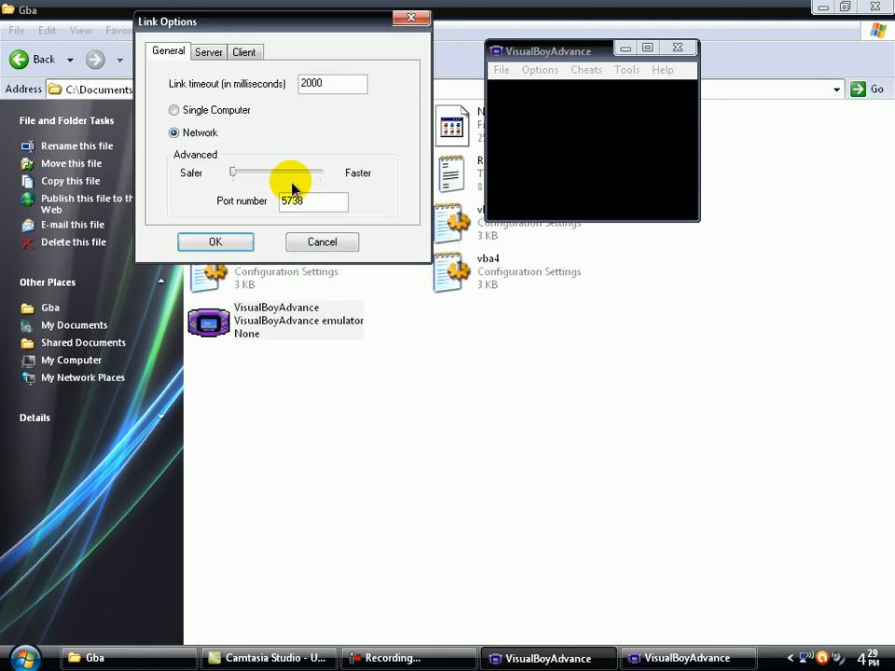
mouse_move(175, 132)
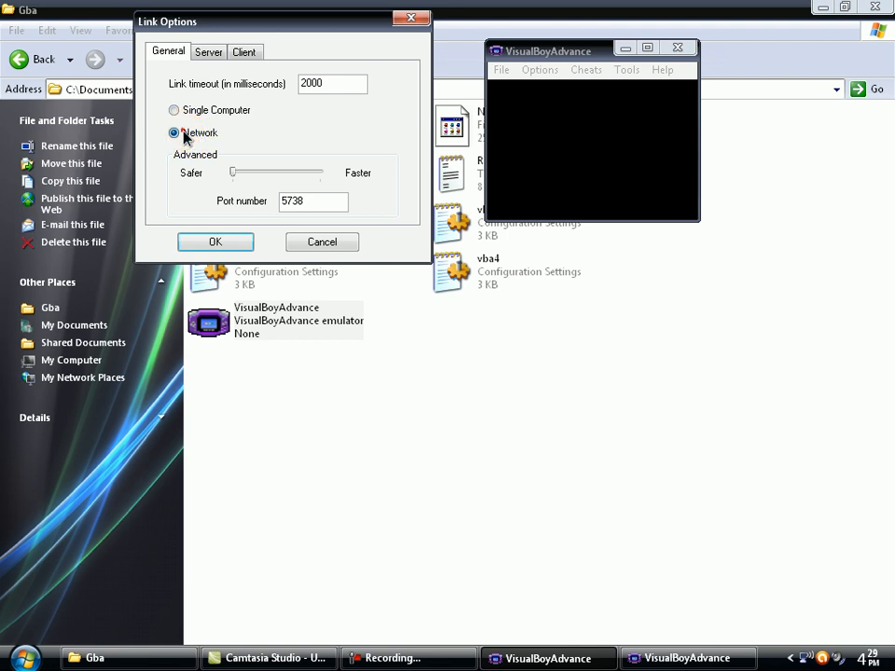
click(209, 51)
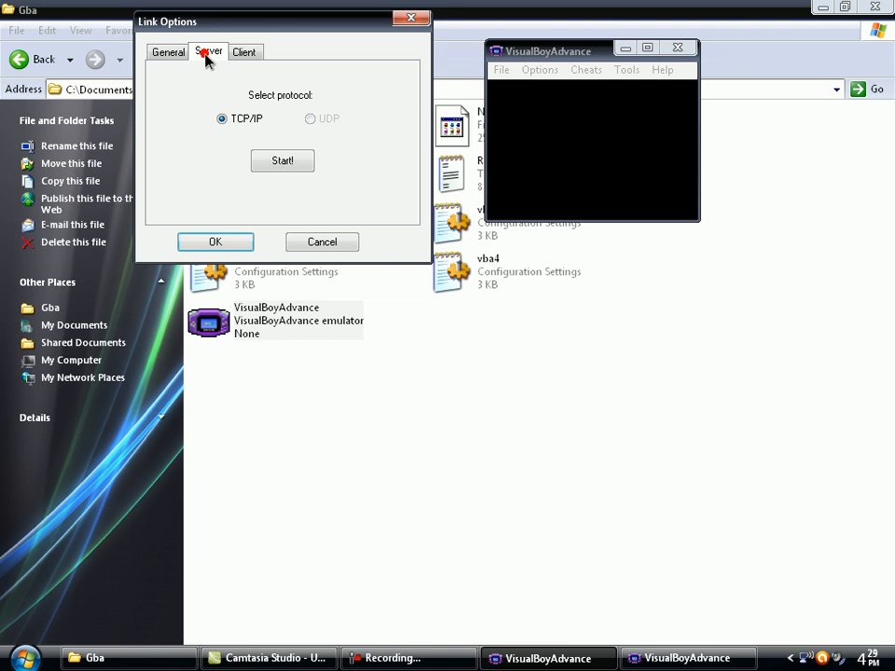
mouse_move(208, 112)
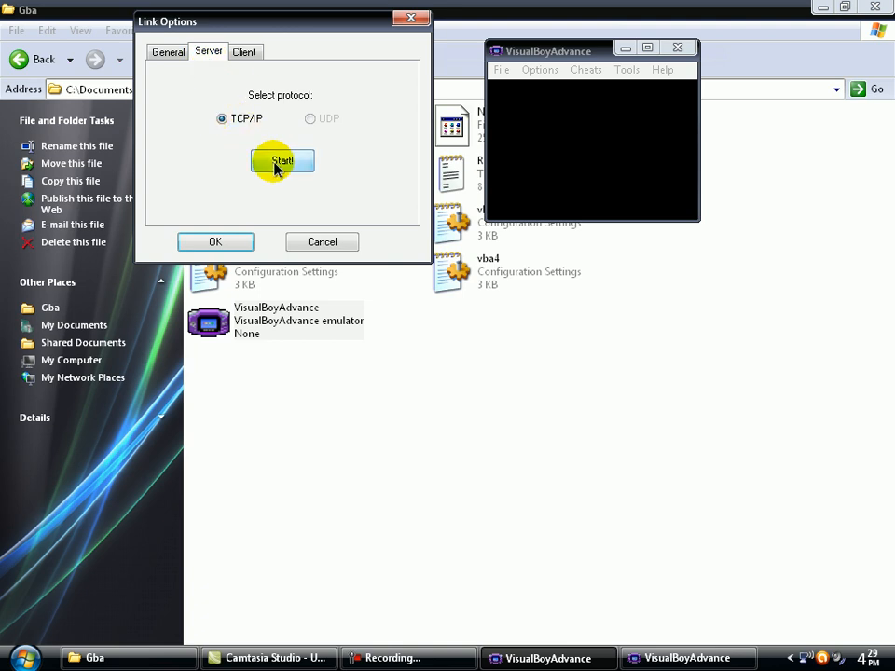
click(282, 161)
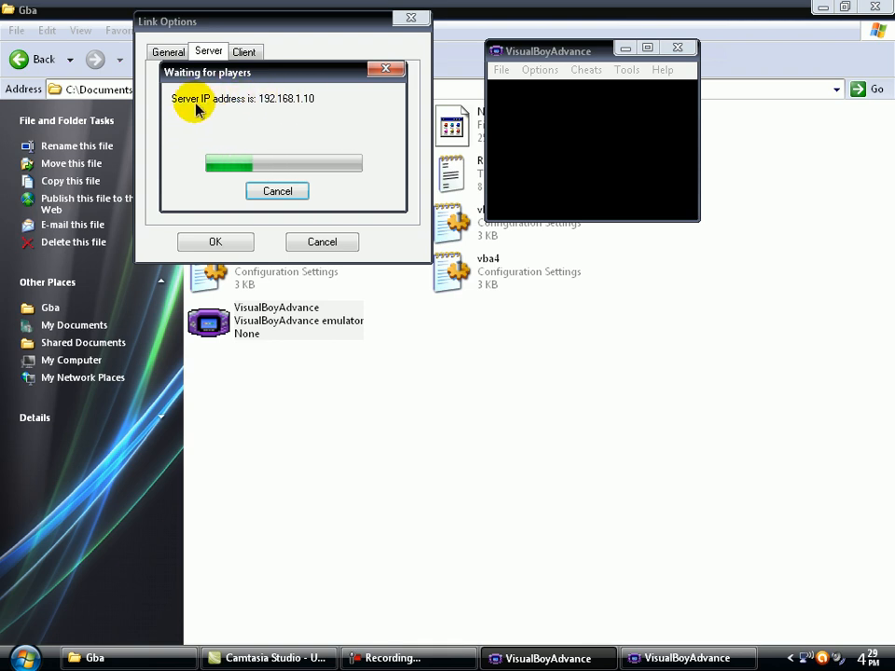
mouse_move(222, 125)
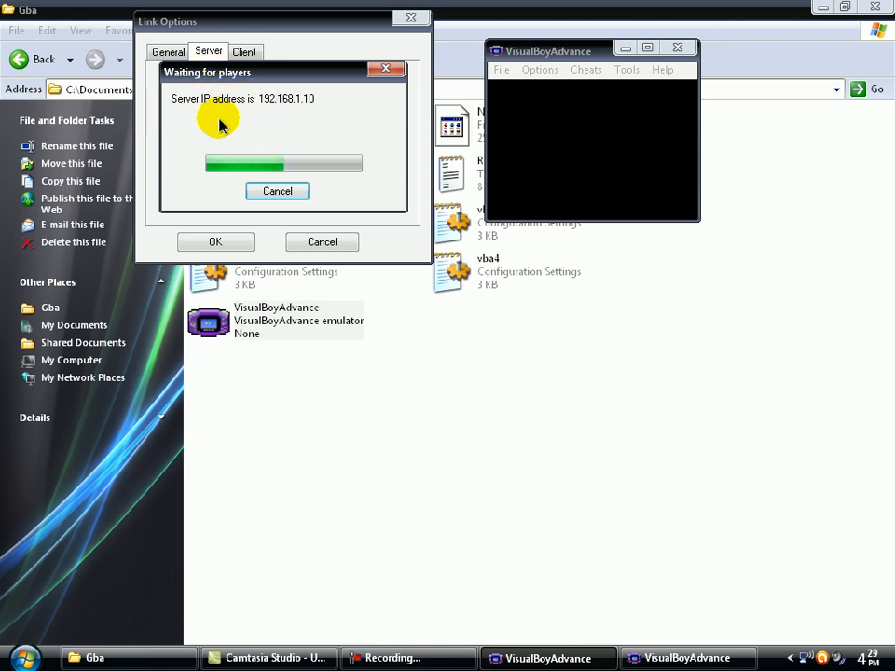
mouse_move(333, 133)
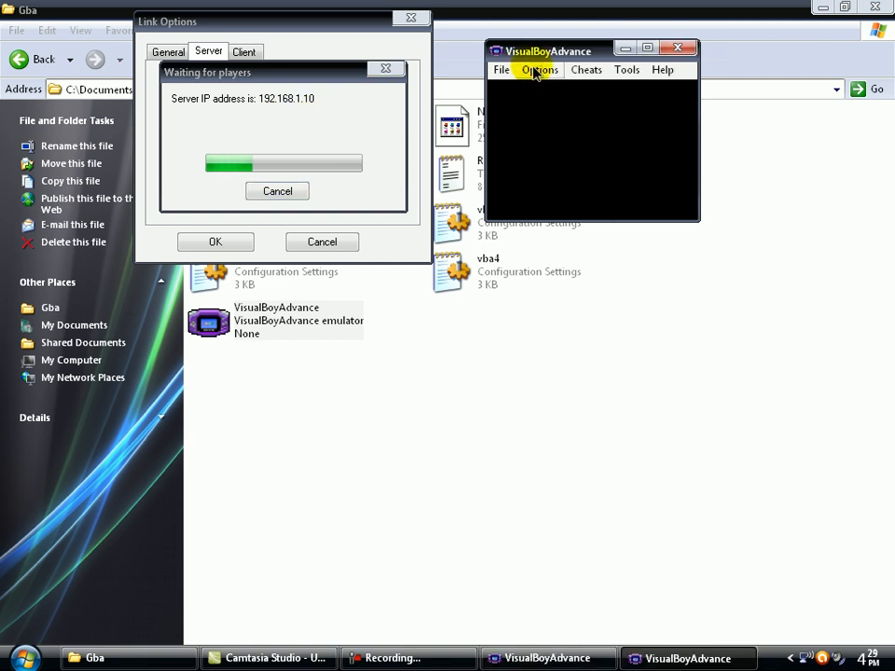
Set the second window to Network link and enter server address 192.168.1.10 as client
click(540, 70)
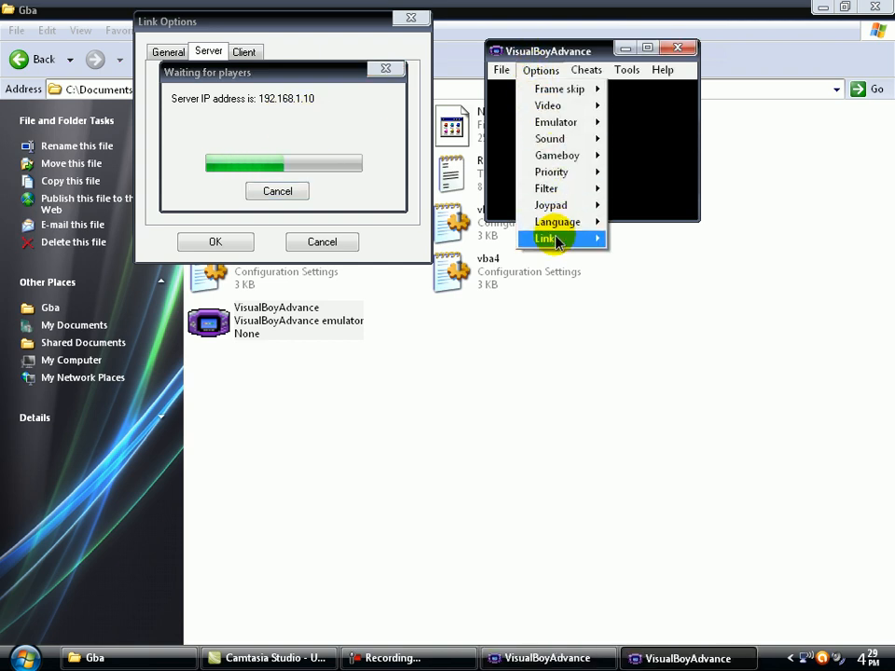
click(547, 238)
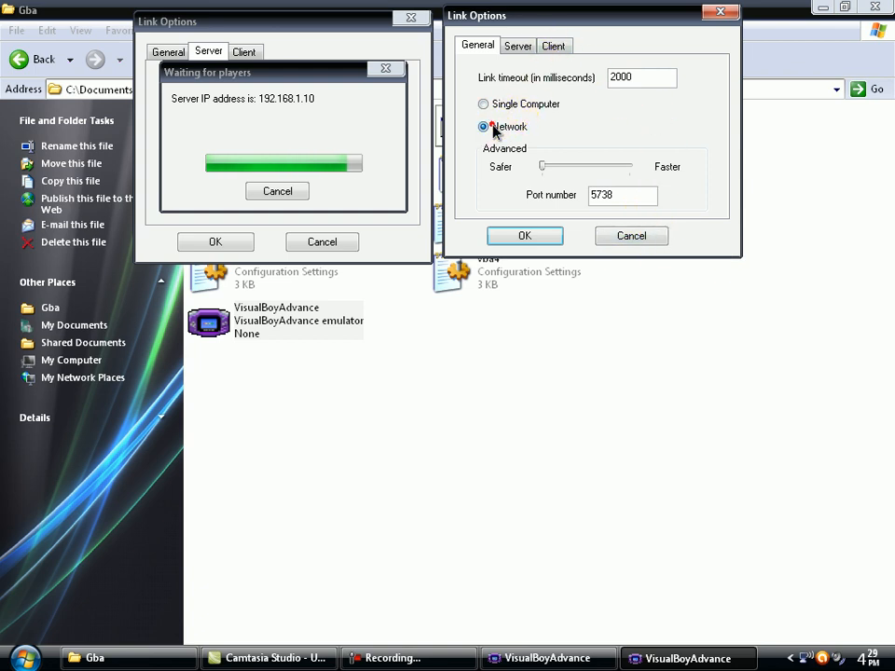
click(554, 45)
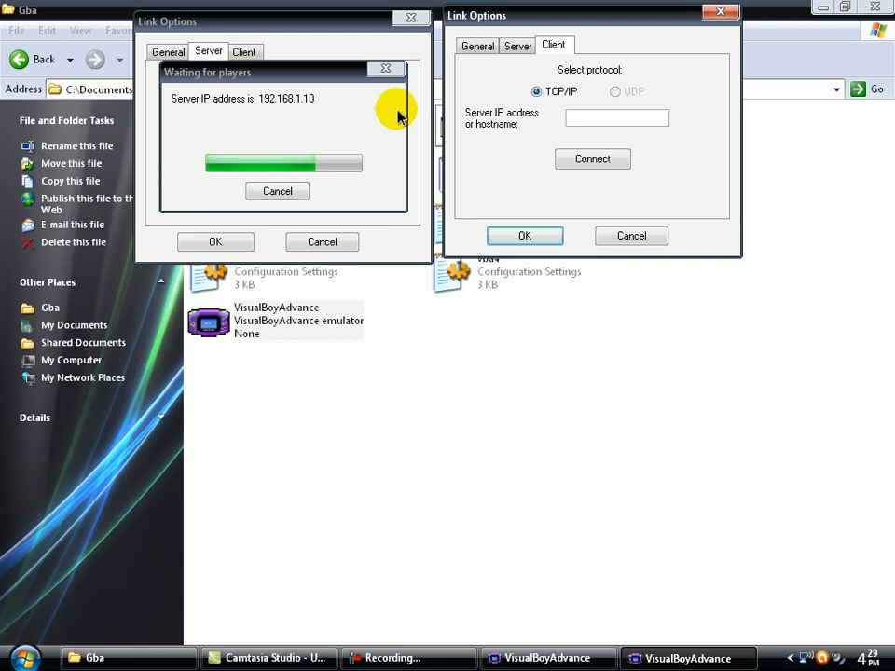
click(616, 118)
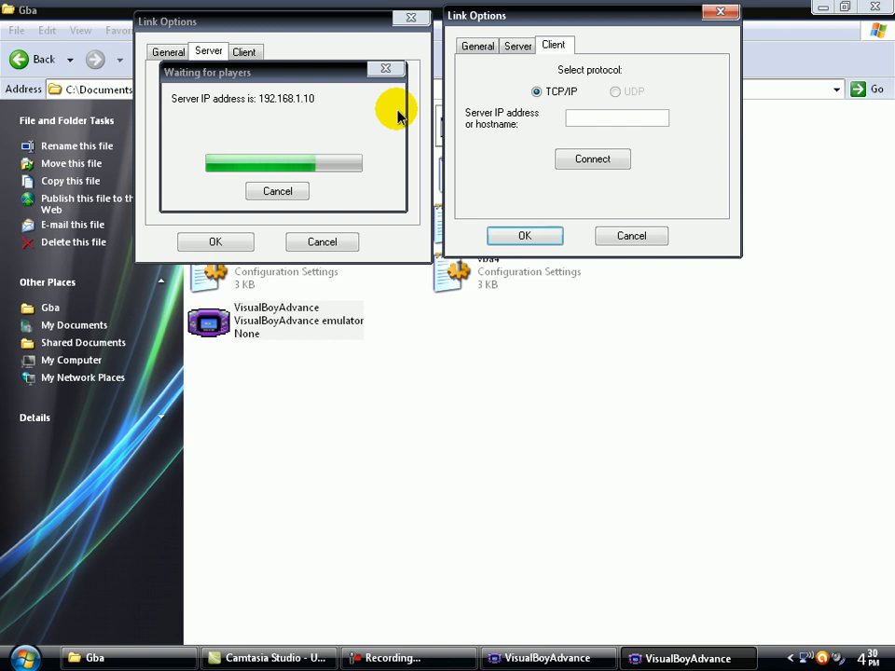
text(1)
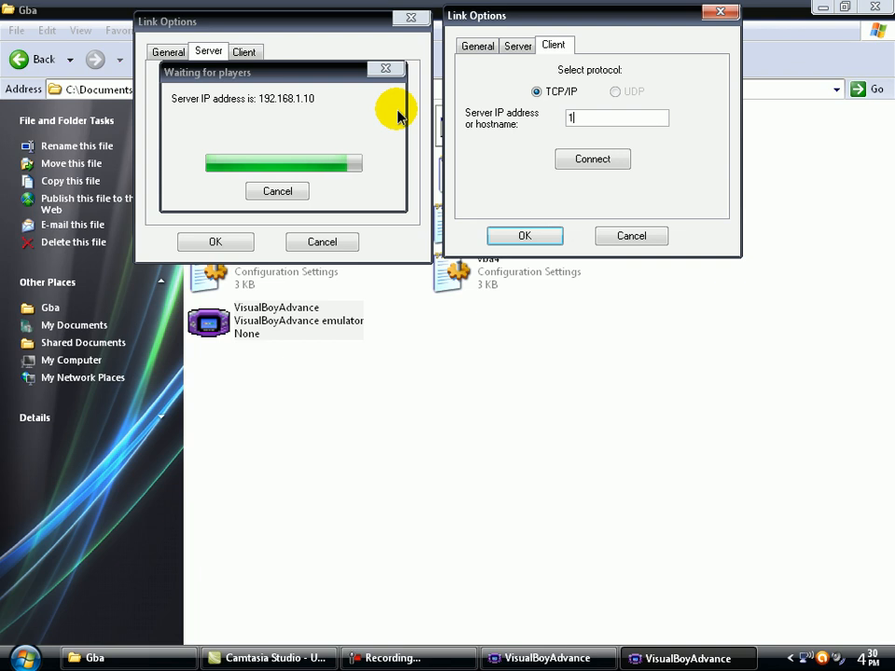
text(92.168.1.)
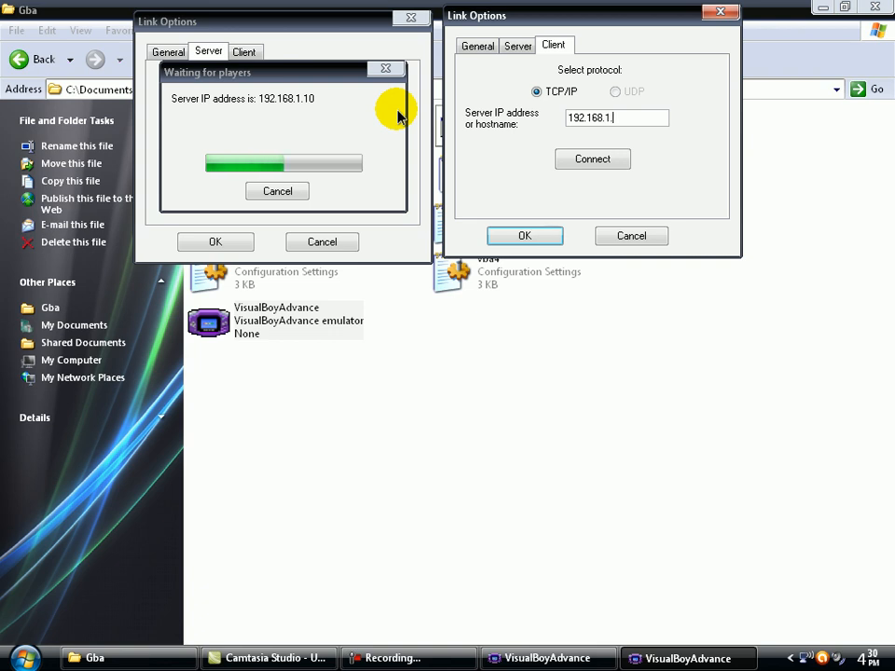
text(0)
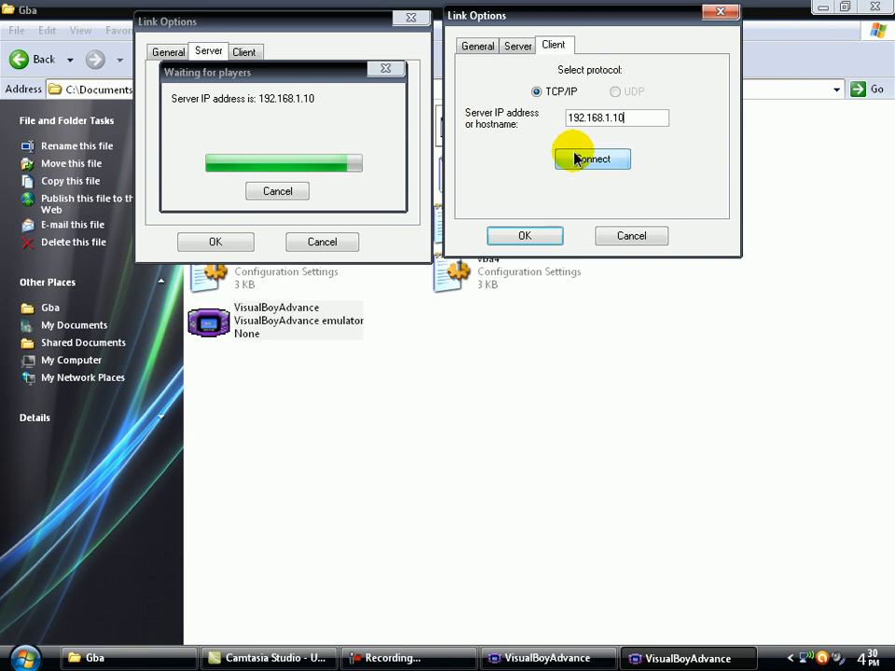
Connect the second window to the host server and confirm the 'Connected.' message
click(592, 158)
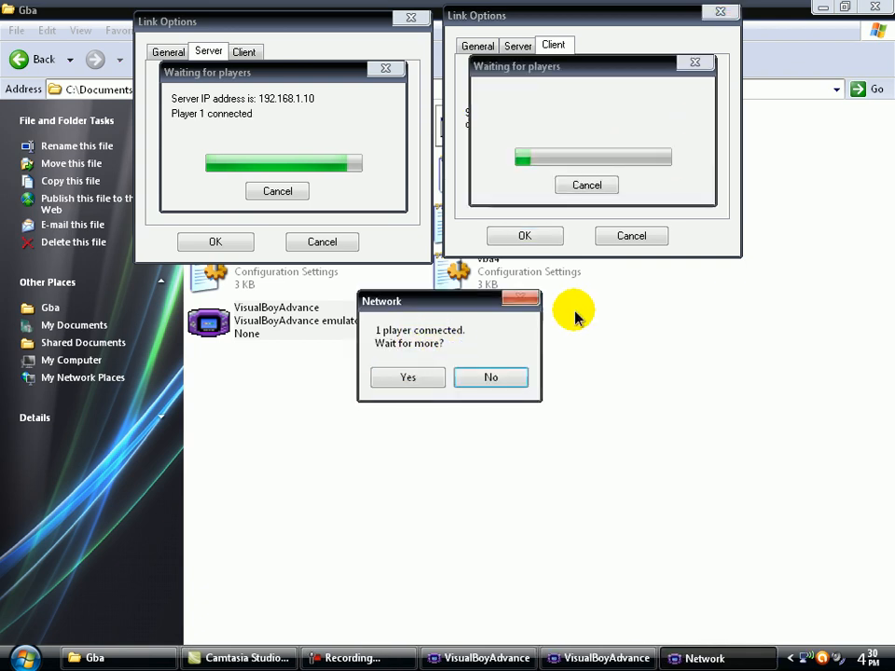
mouse_move(467, 346)
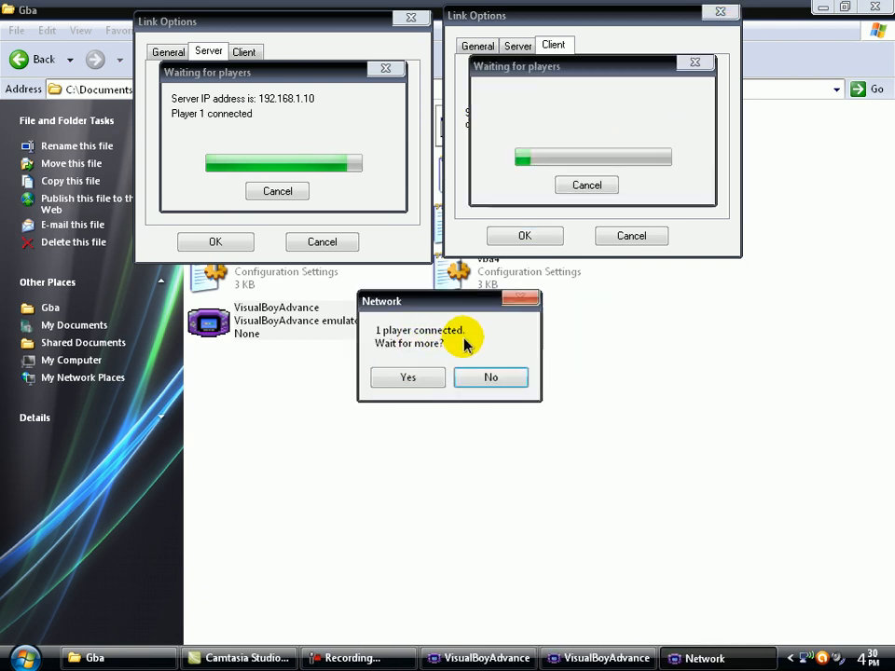
mouse_move(406, 355)
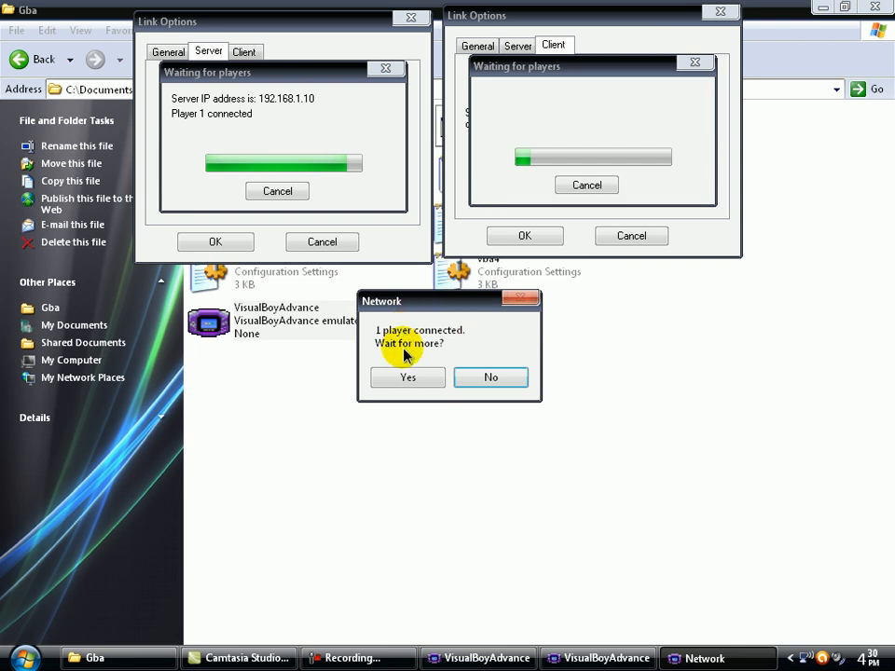
mouse_move(359, 389)
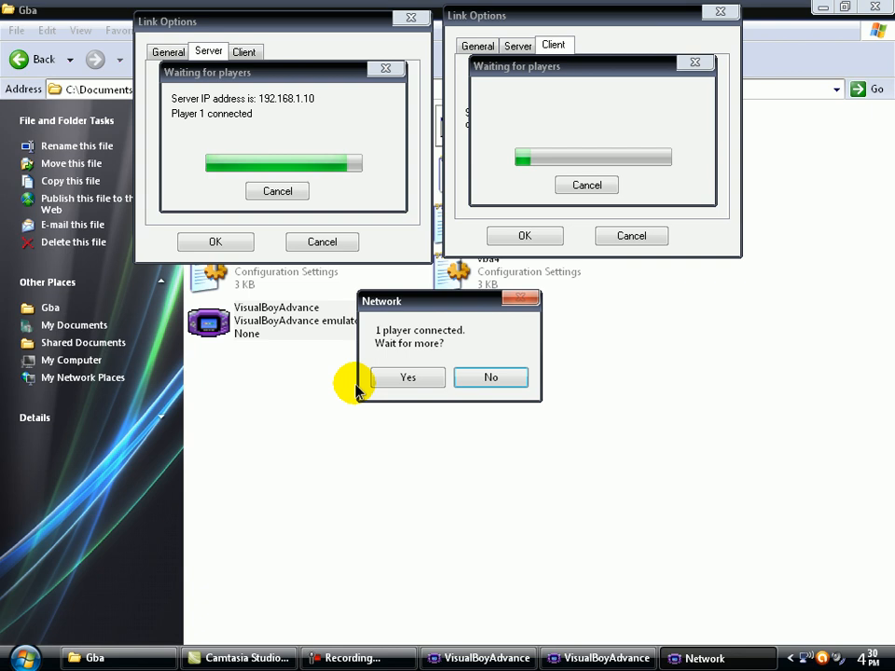
click(491, 376)
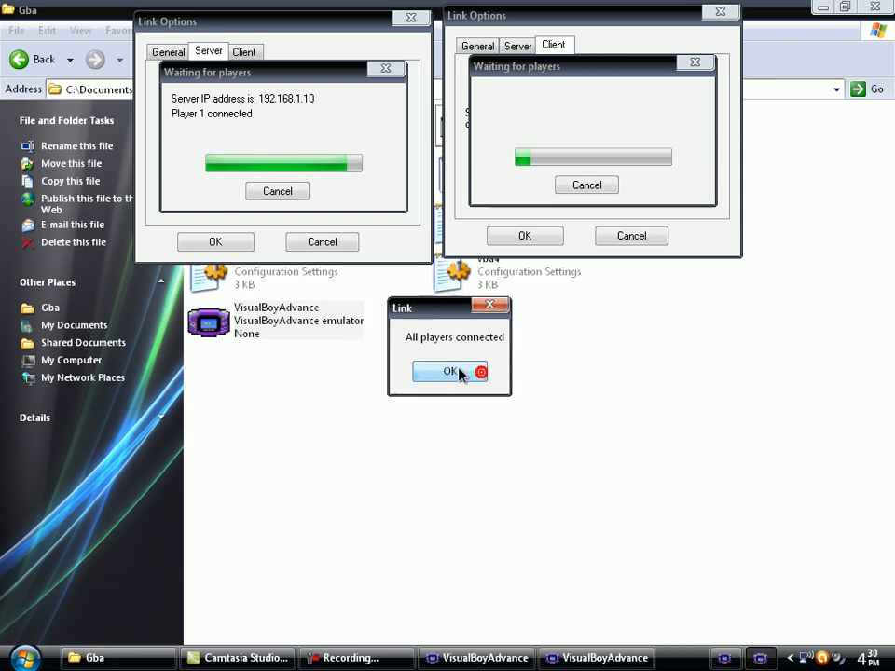
click(450, 371)
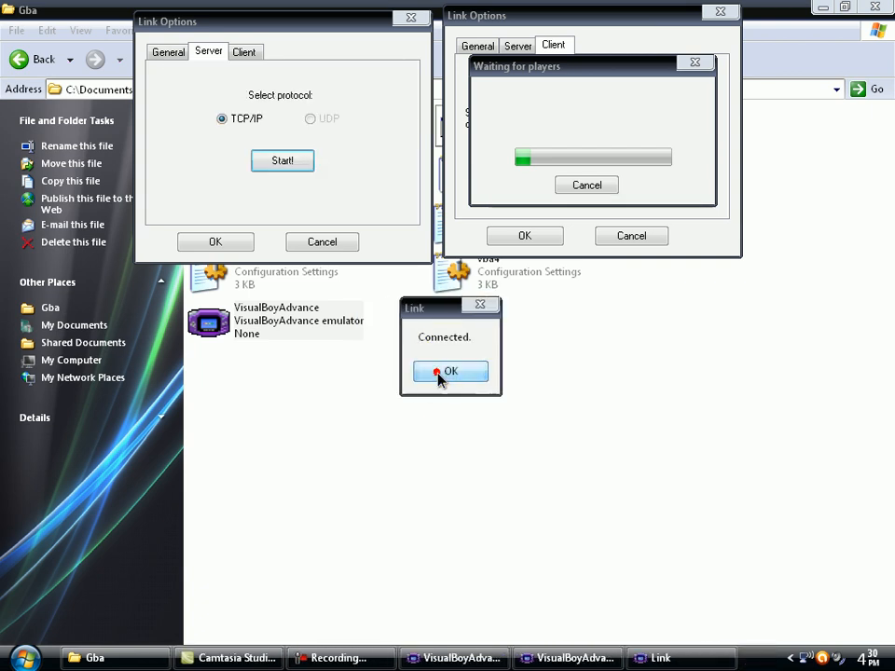
click(450, 371)
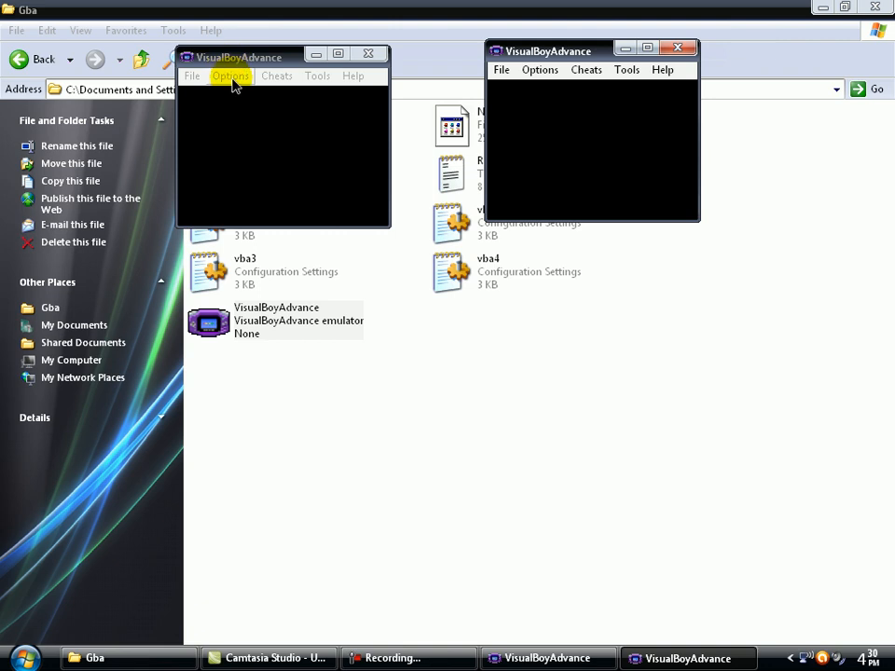
click(230, 76)
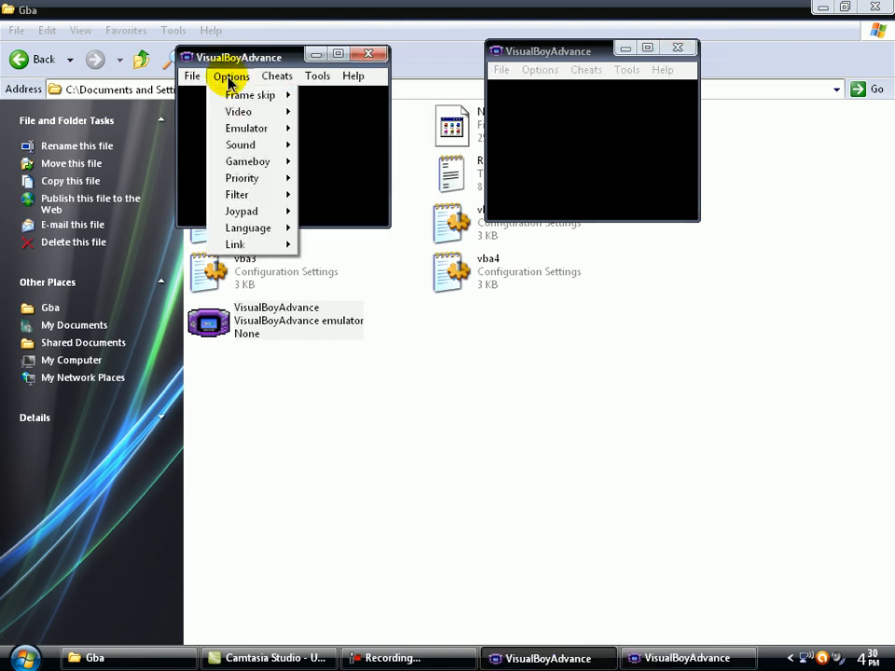
mouse_move(241, 211)
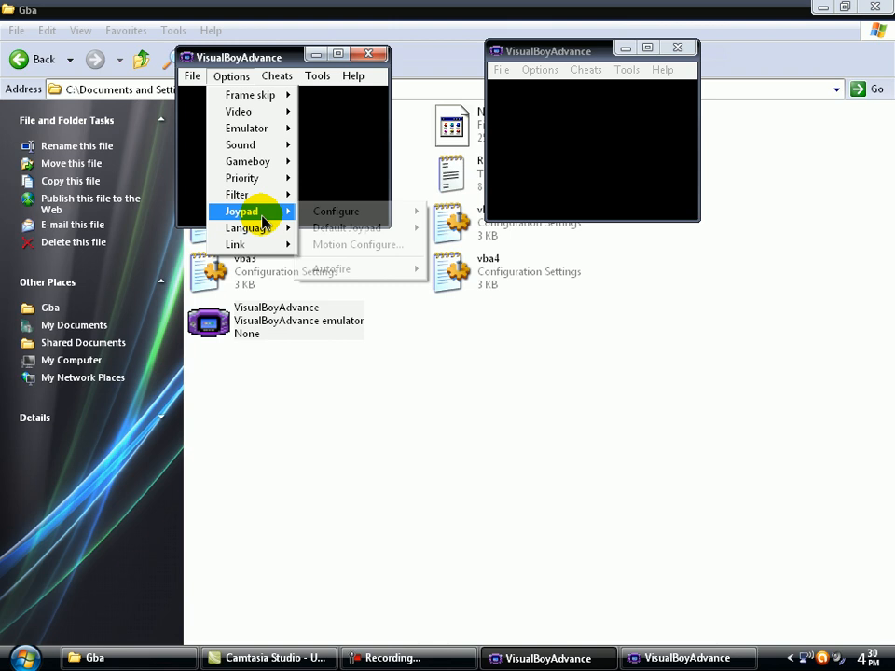
mouse_move(352, 227)
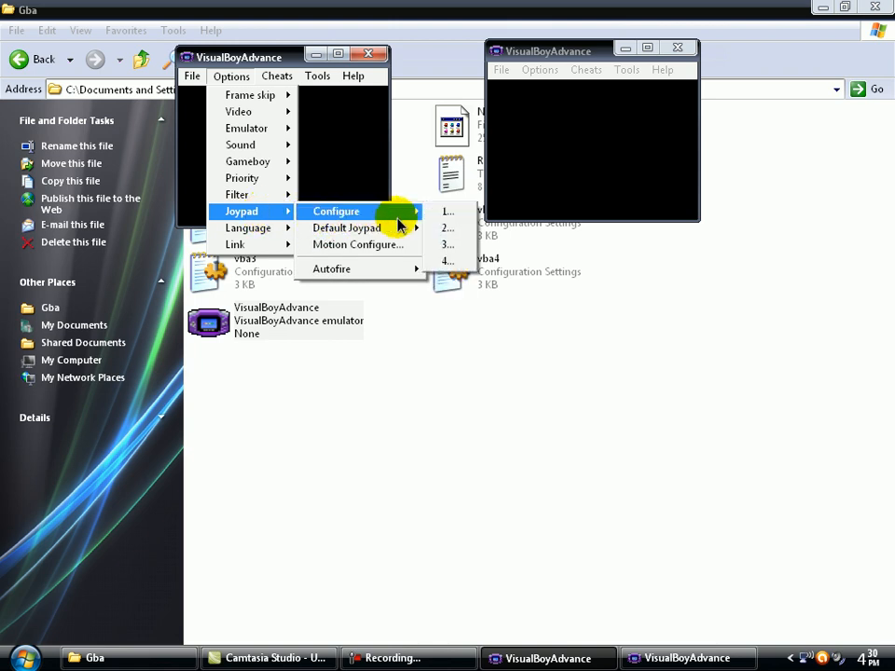
mouse_move(448, 228)
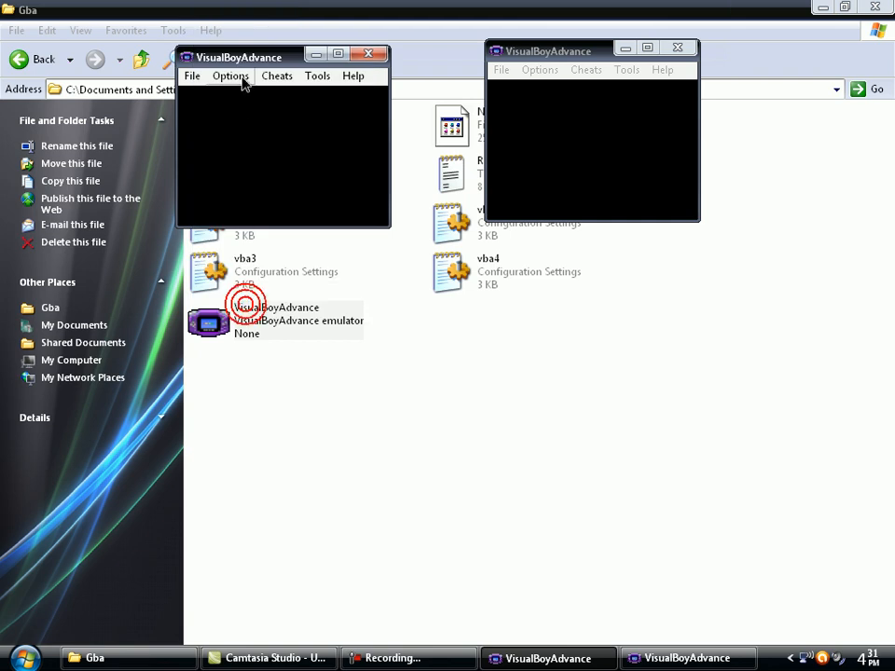
click(230, 75)
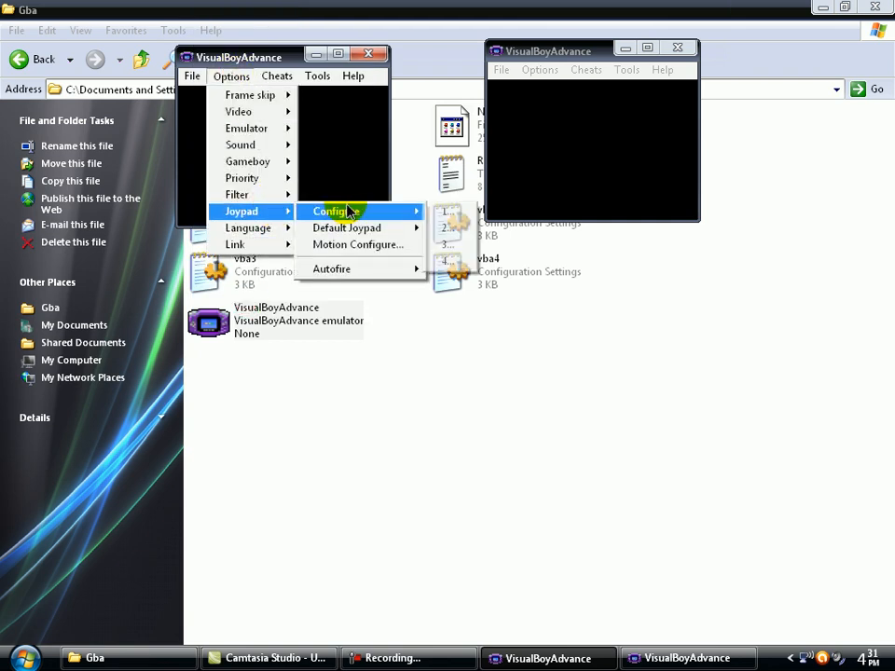
click(331, 211)
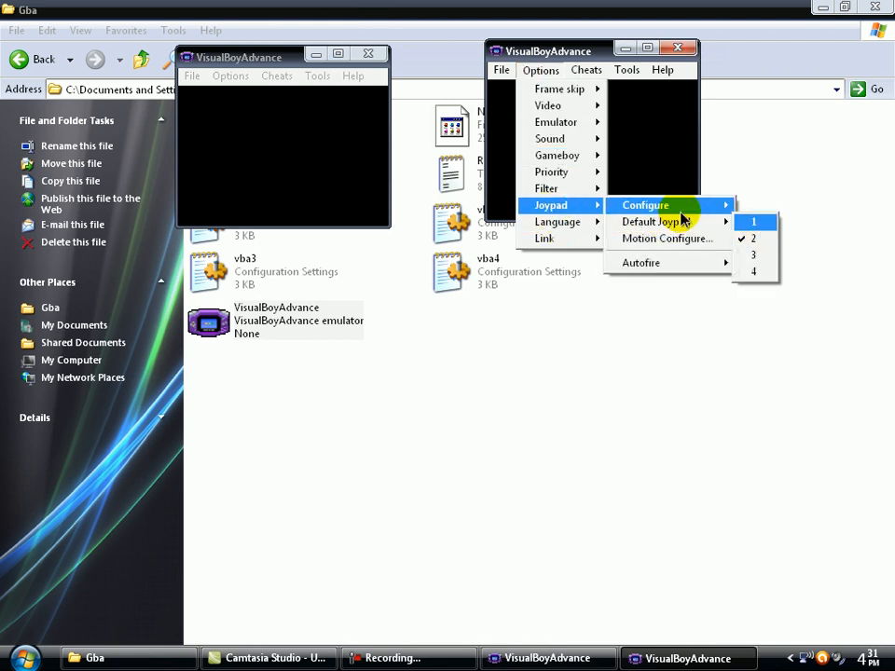
click(753, 222)
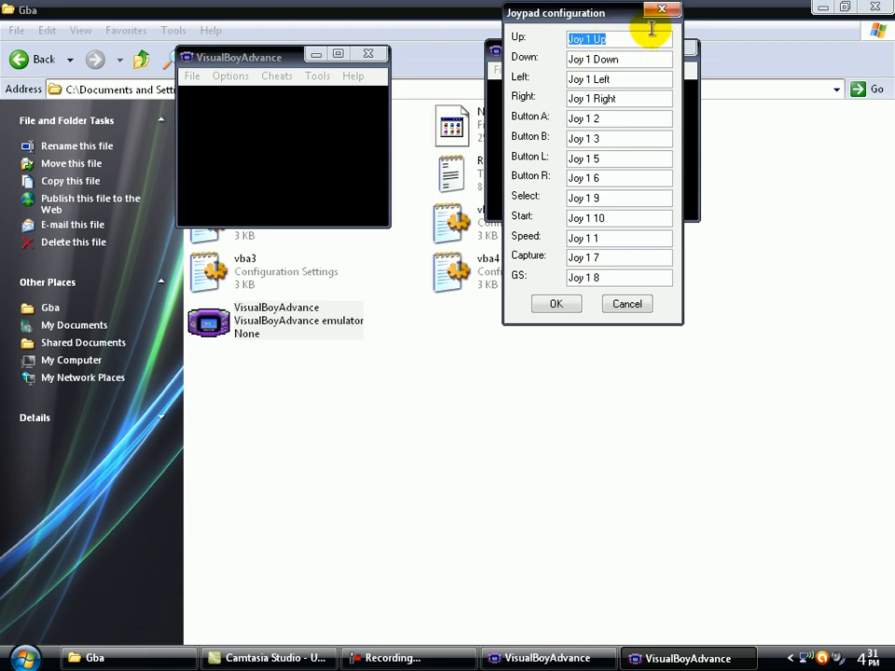
click(627, 304)
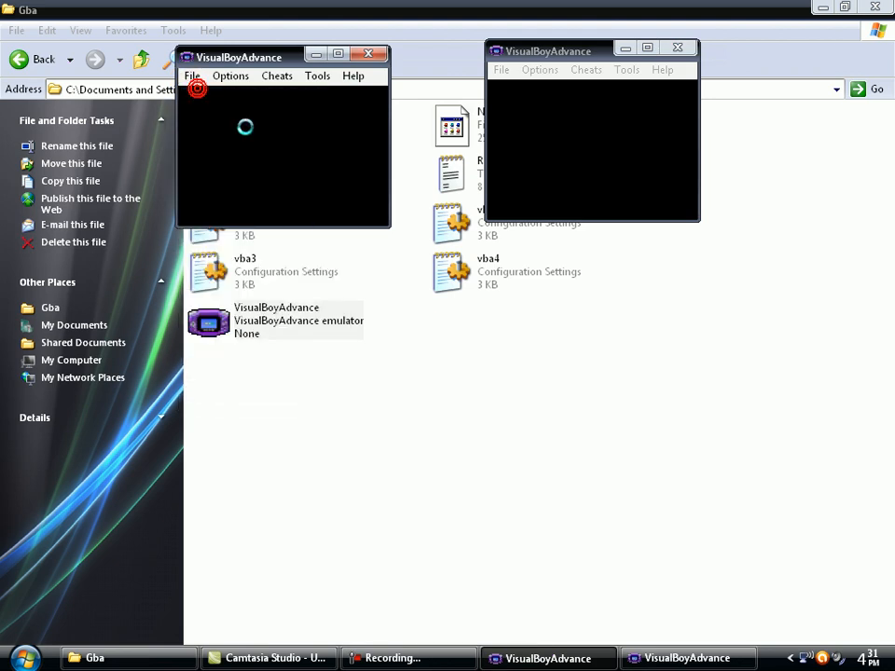
Load WWE Survivor Series.GBA in the first emulator and select it in the second's ROM chooser
click(191, 75)
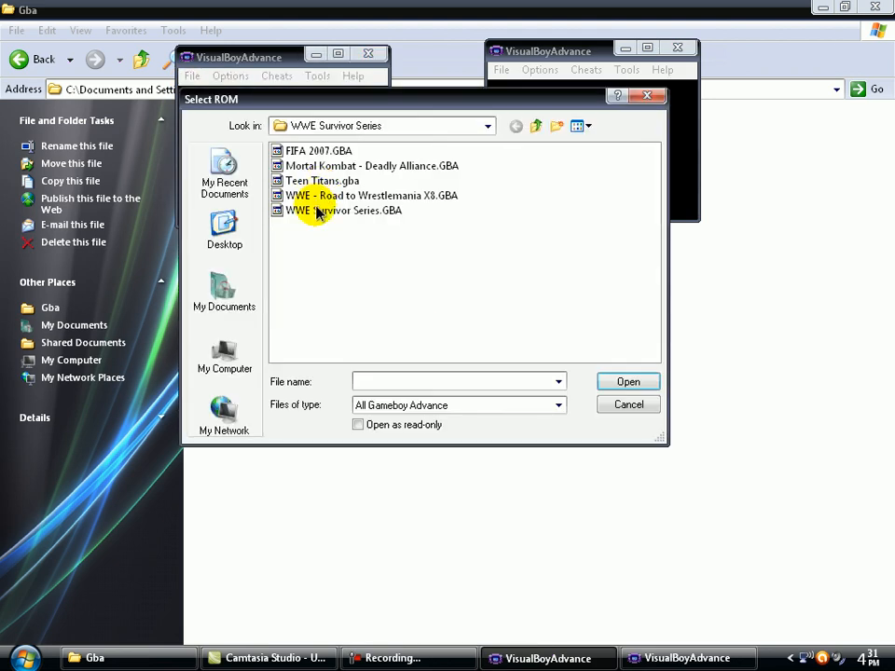
mouse_move(298, 194)
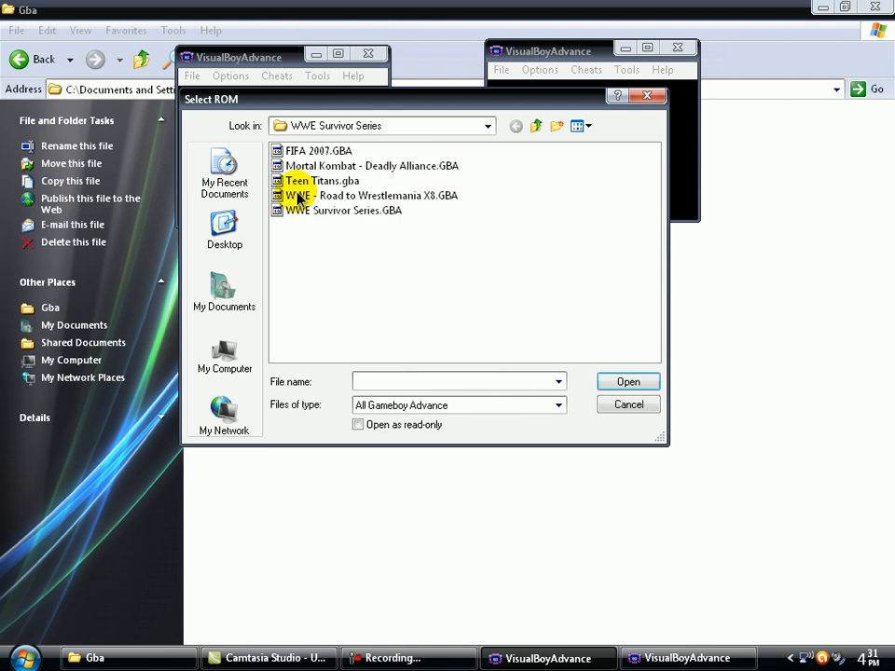
mouse_move(322, 195)
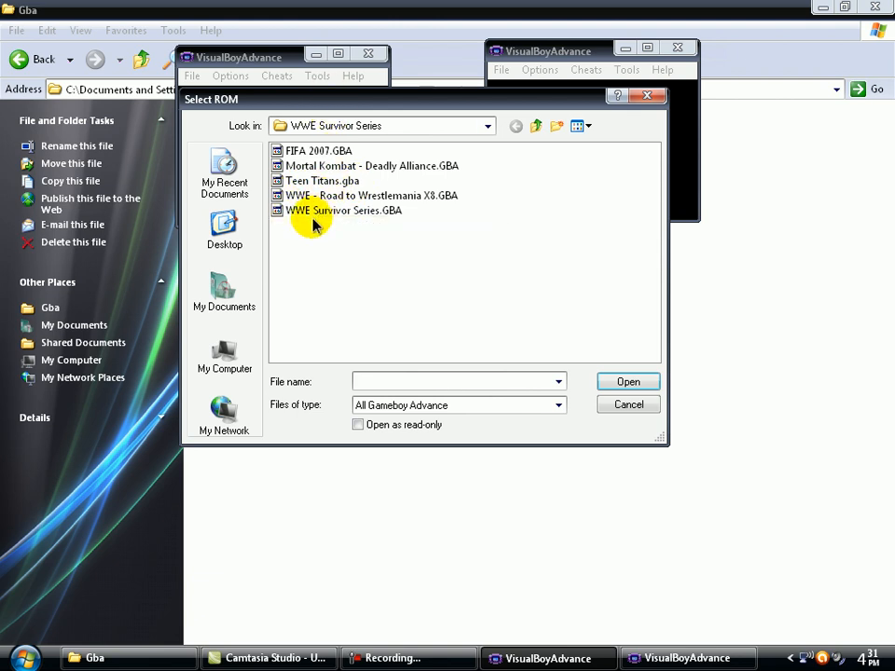
click(343, 210)
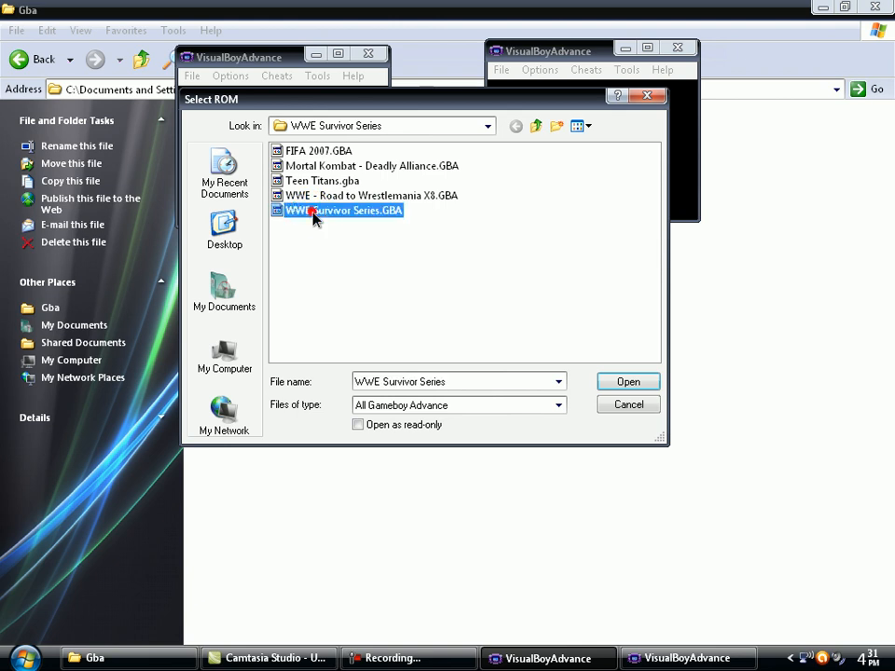
click(628, 382)
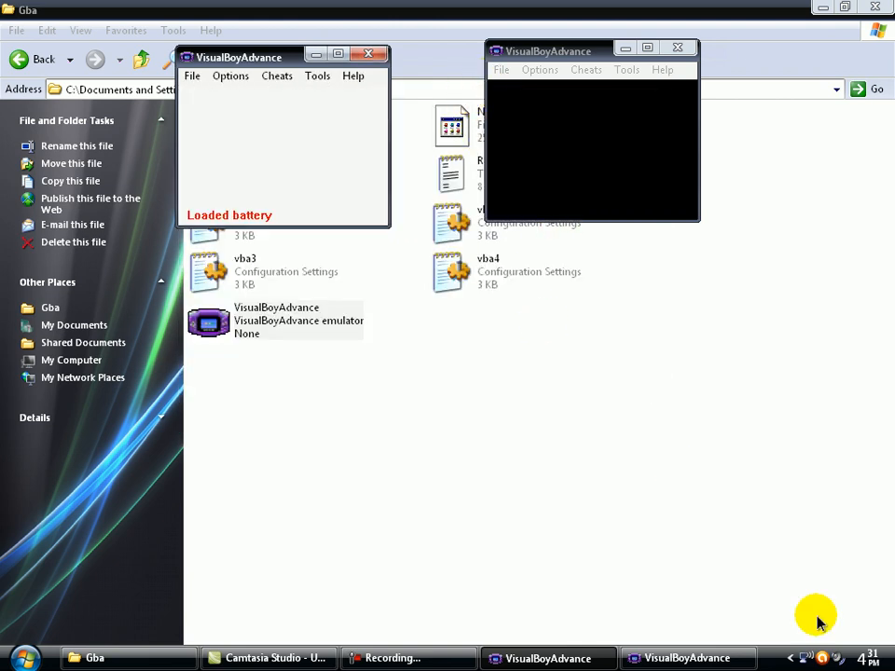
click(284, 156)
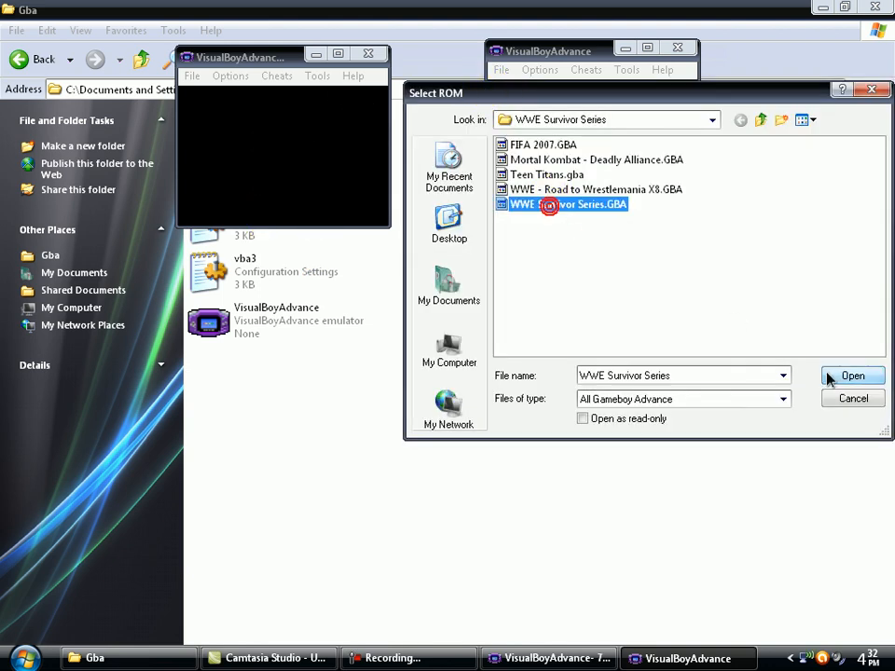
Open WWE Survivor Series.GBA in the second emulator
click(852, 376)
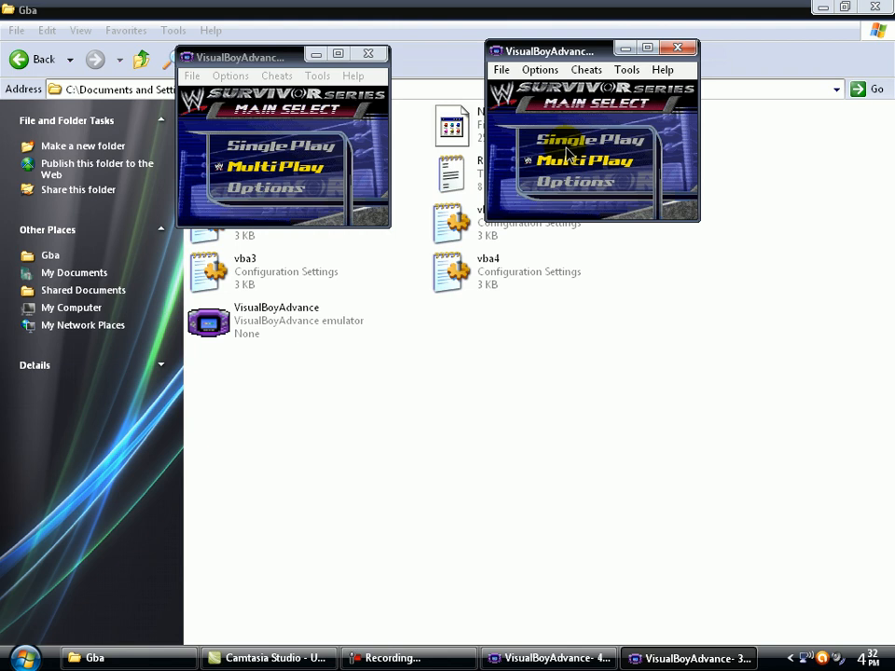
Make the second emulator window active to start the linked Jericho vs Edge match
click(274, 166)
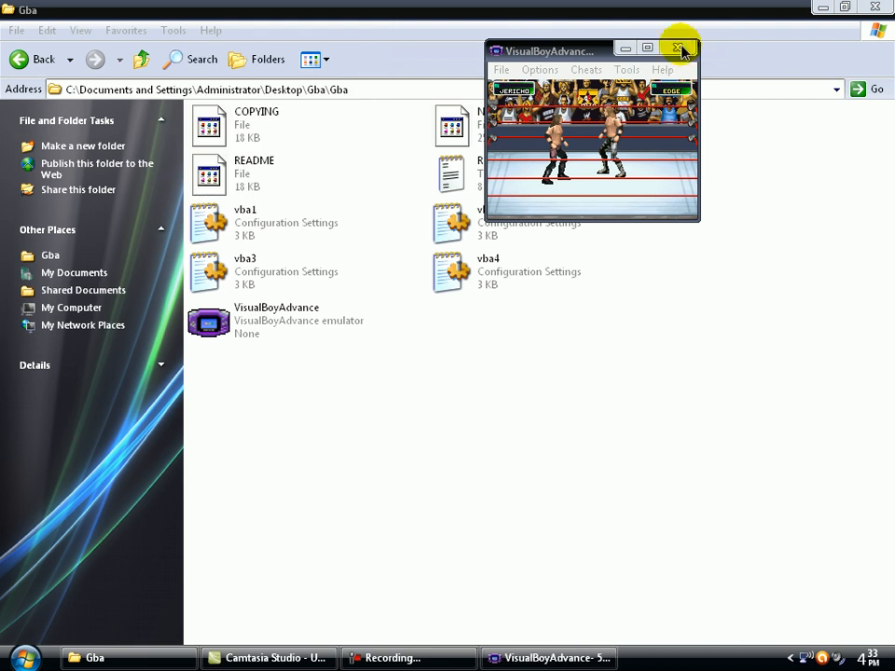
Close the remaining VisualBoyAdvance window to return to the Gba folder
click(680, 48)
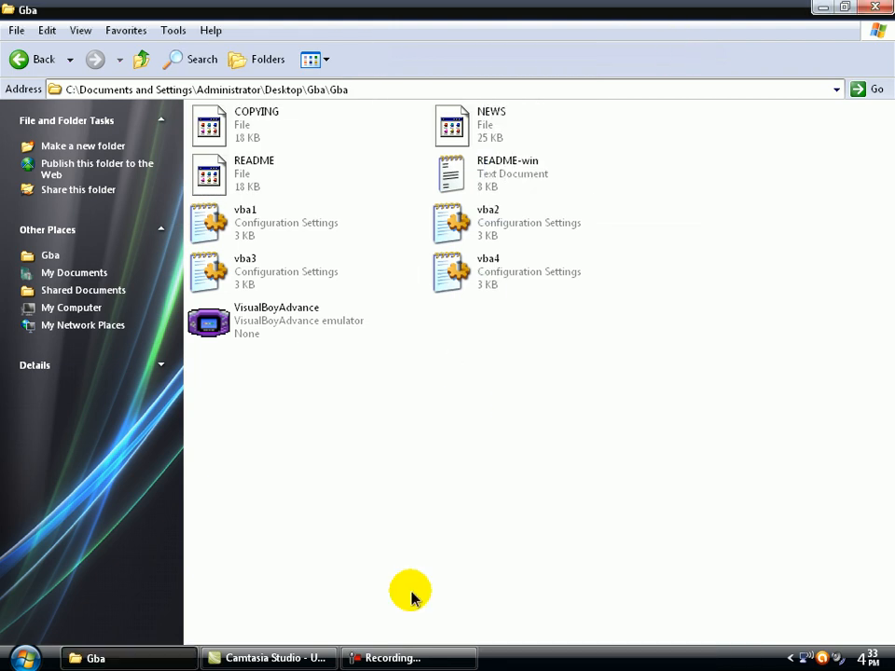
click(408, 657)
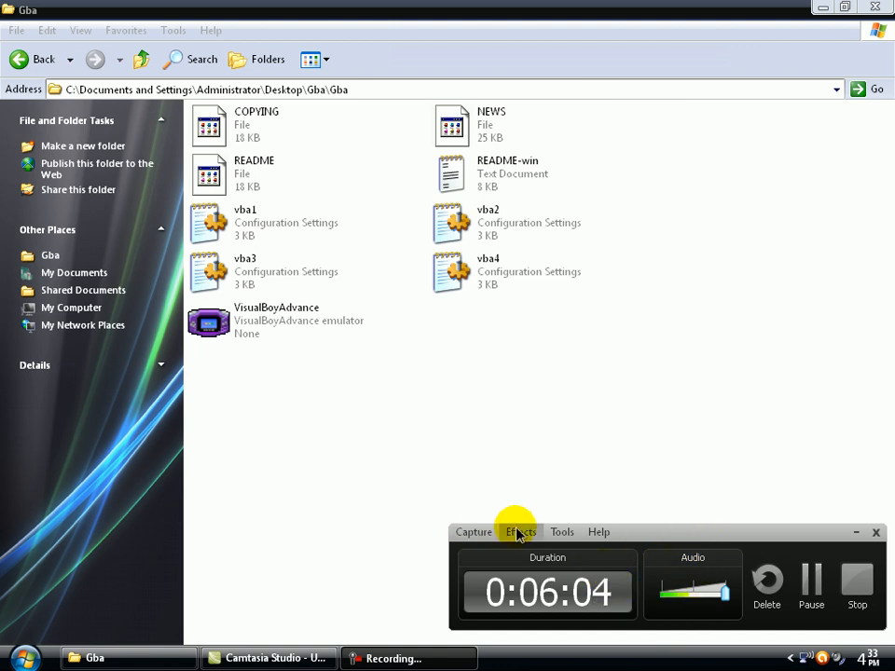
mouse_move(598, 532)
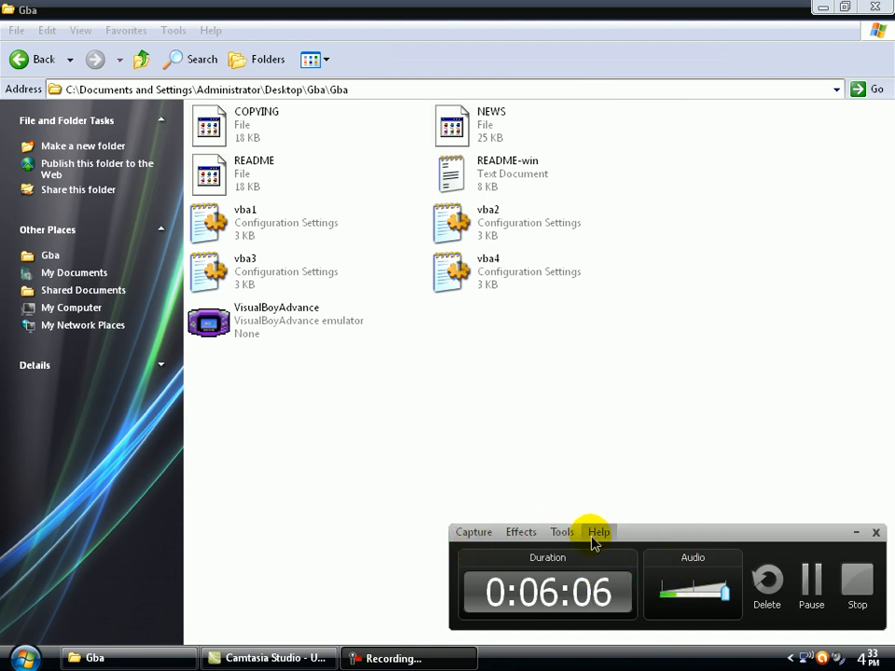
mouse_move(562, 531)
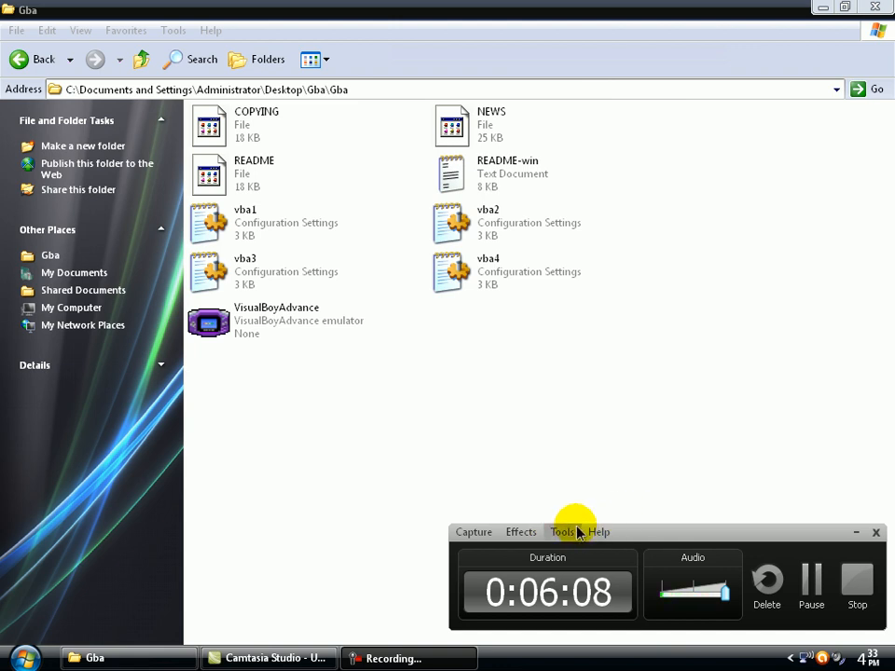